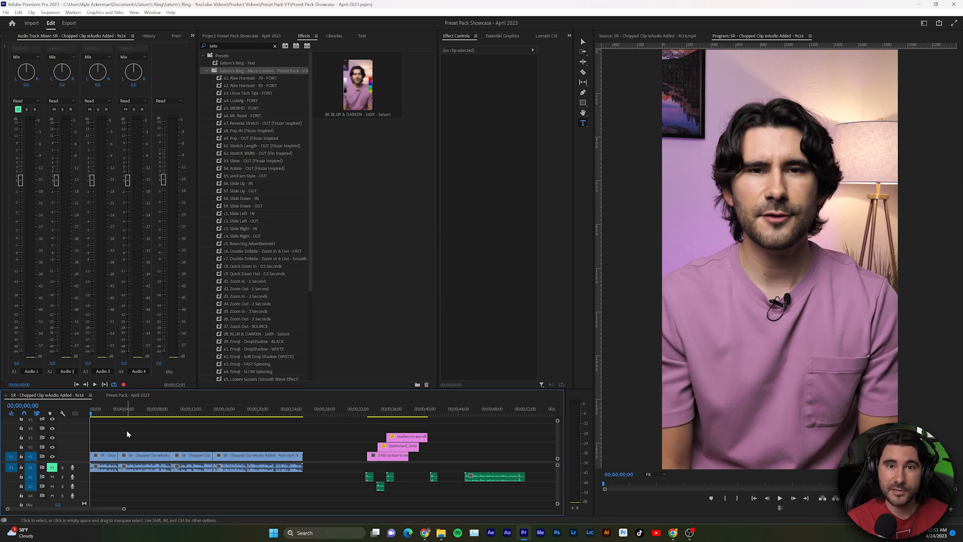
mouse_move(148, 446)
type("TESTING")
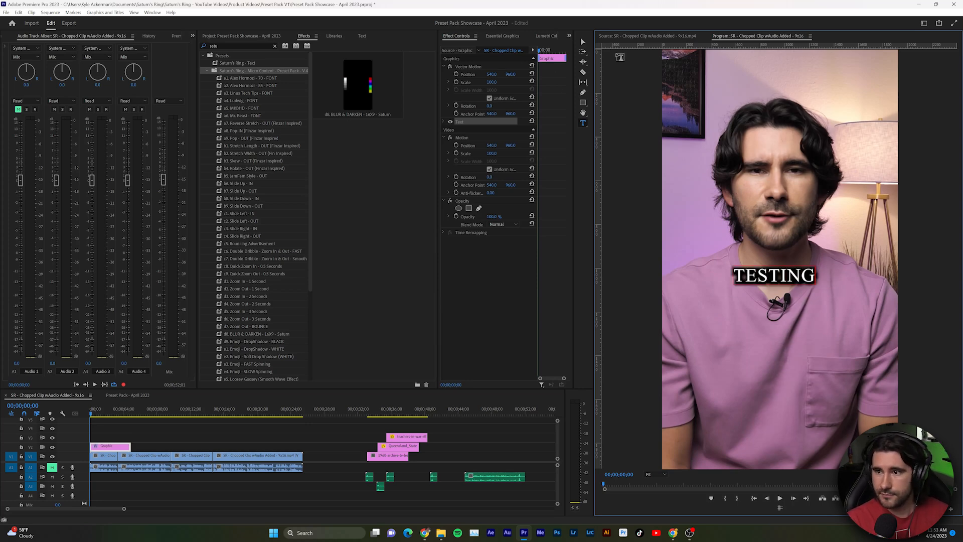
Style the caption with the a1 Alex Hormozi font preset and retype it as 'ASDIKAUJSDKJ'
left_click(250, 78)
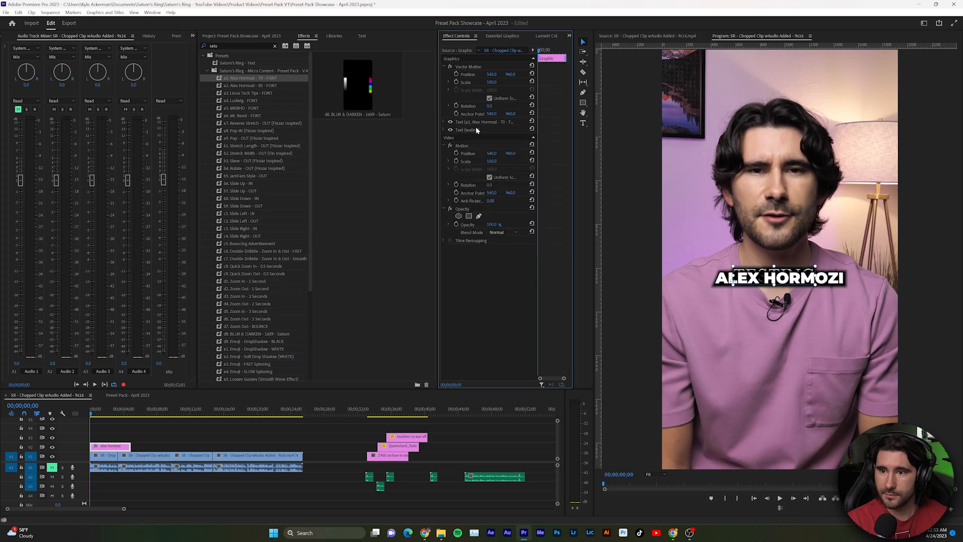
left_click(470, 130)
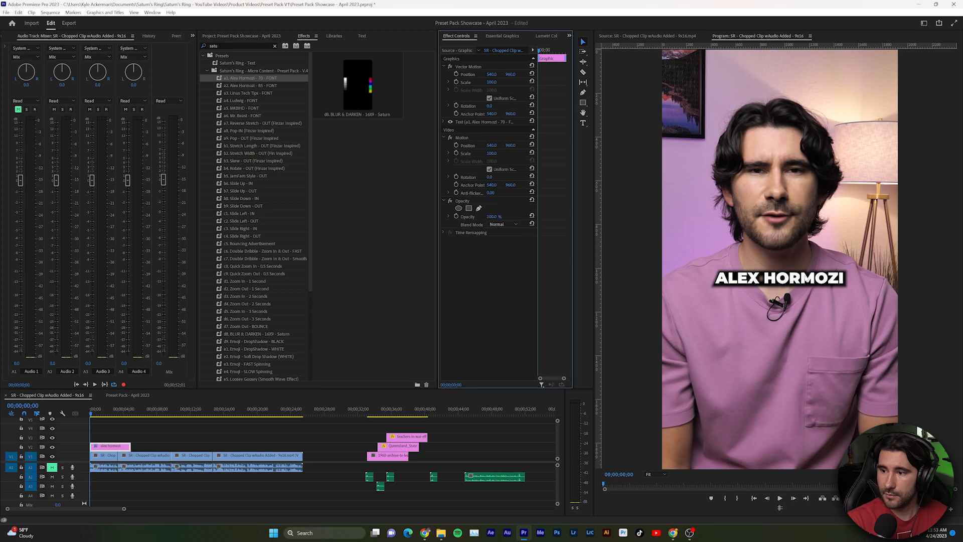
type("ASDIKAUJSDKJ")
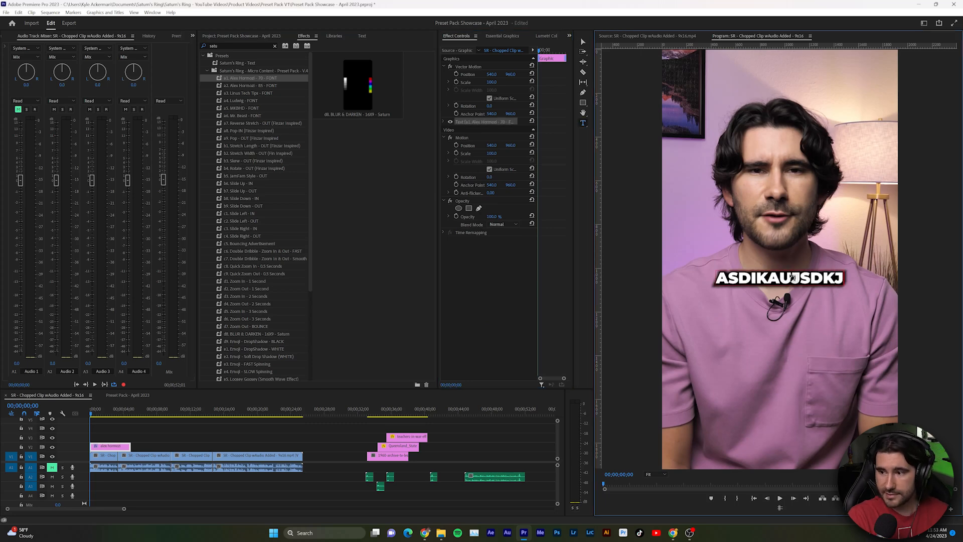
mouse_move(707, 280)
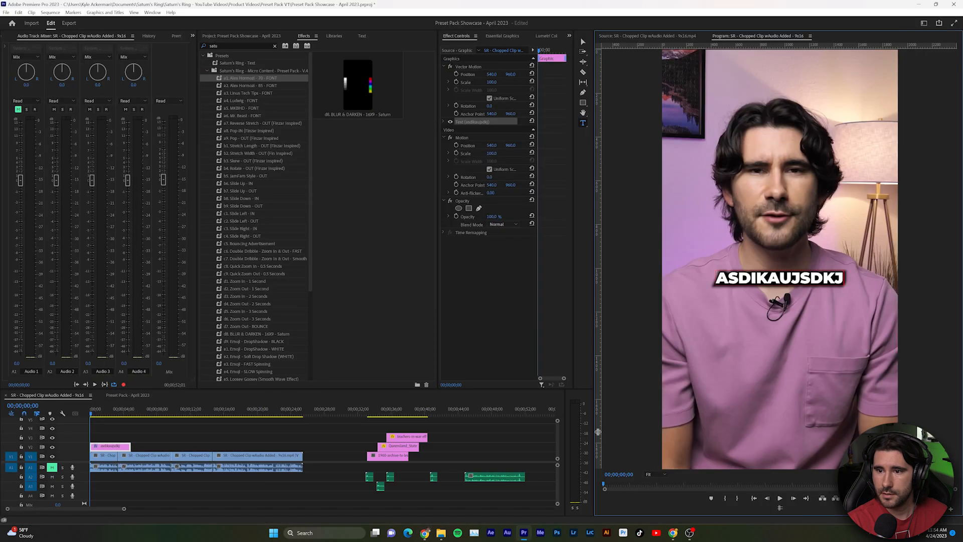
mouse_move(405, 287)
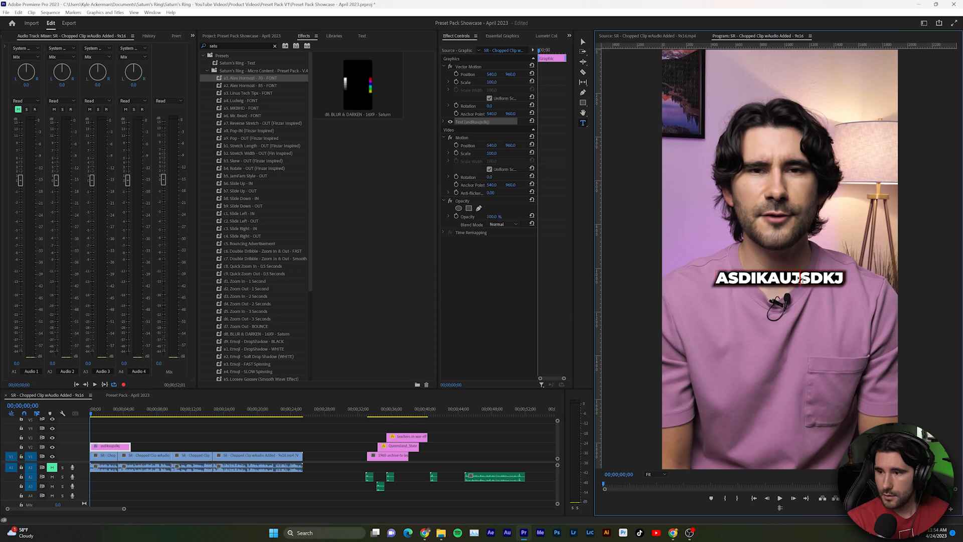
Apply the a2 Alex Hormozi 85 preset and reveal its Montserrat Source Text settings
left_click(248, 85)
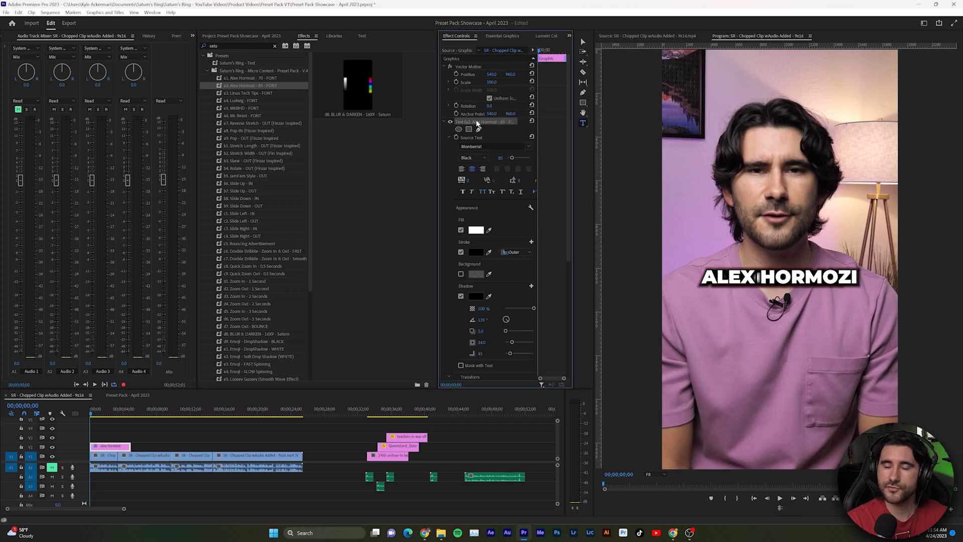
mouse_move(513, 106)
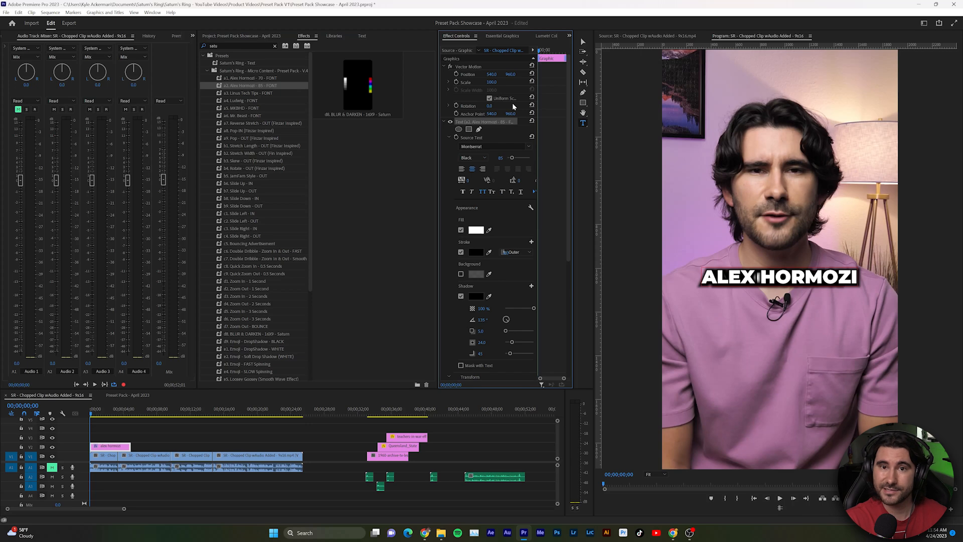
mouse_move(383, 130)
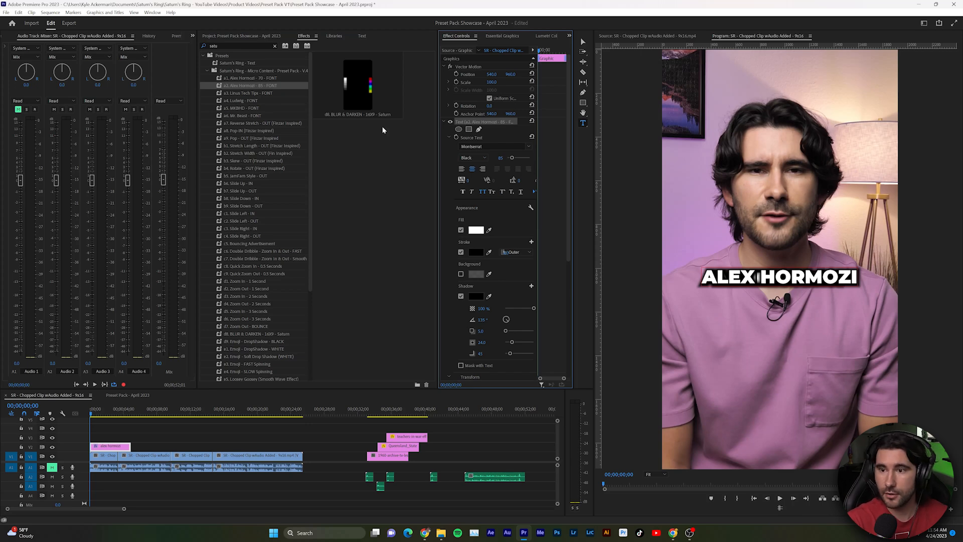
type("ASDIKAUJSDKJ")
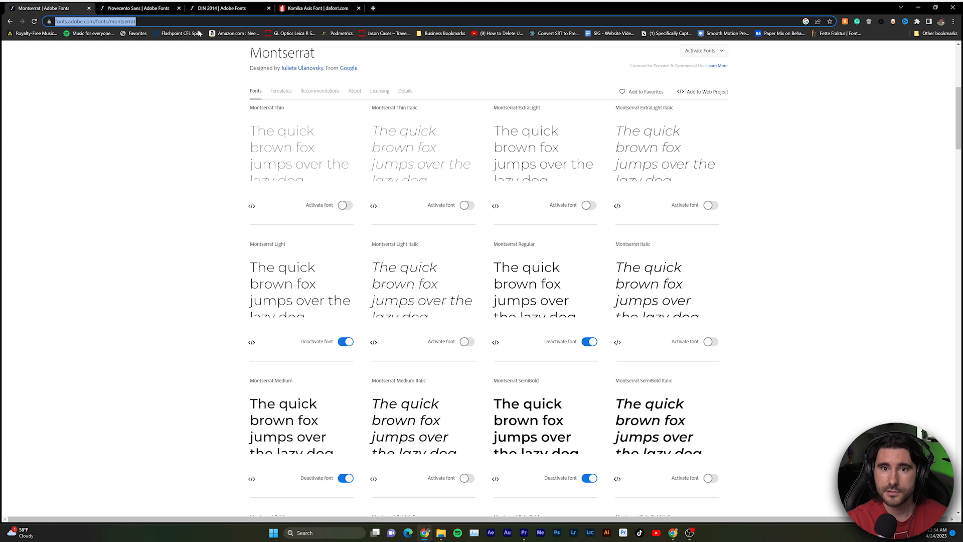
Switch to the Adobe Fonts Montserrat page showing its activated weights
left_click(136, 8)
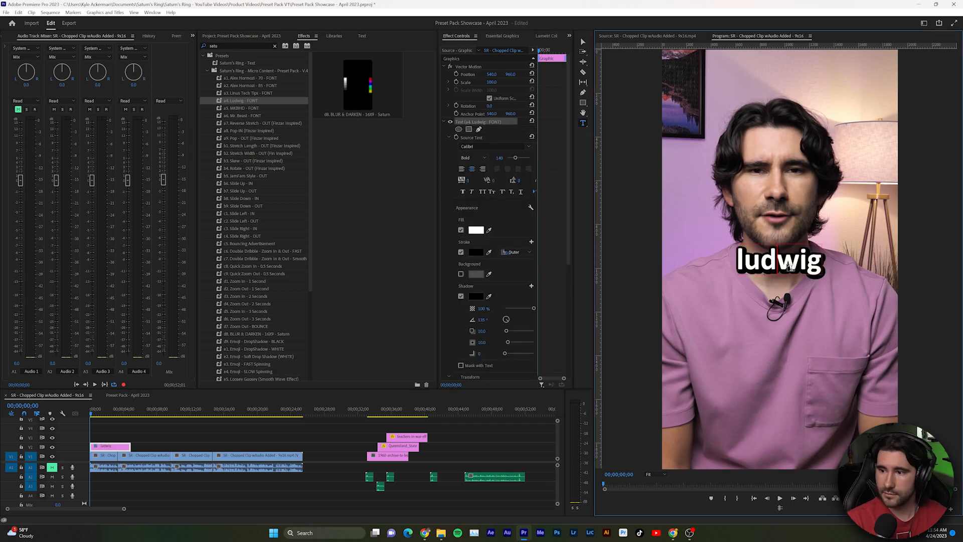
Retype the caption as 'wasdas', then apply the MKBHD and Mr. Beast font presets
type("wasdas")
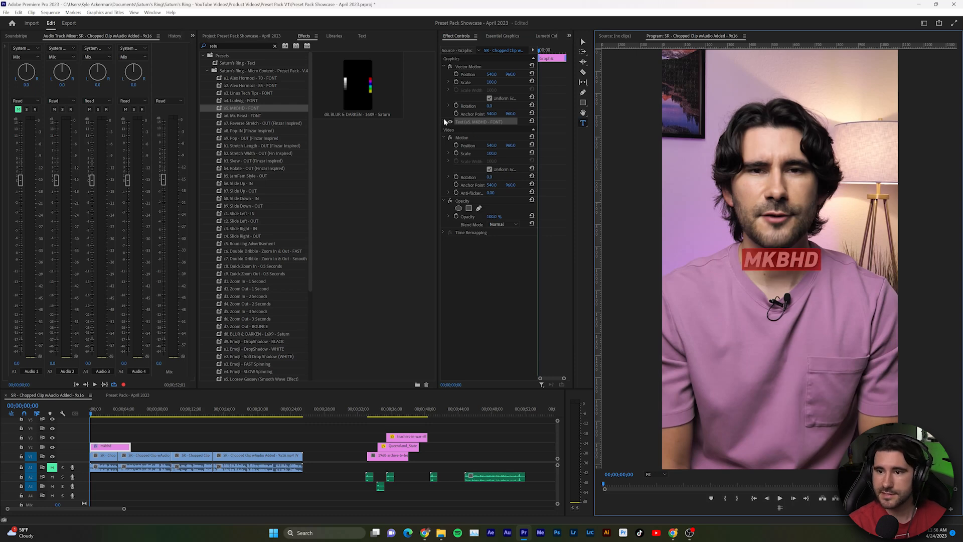
left_click(449, 121)
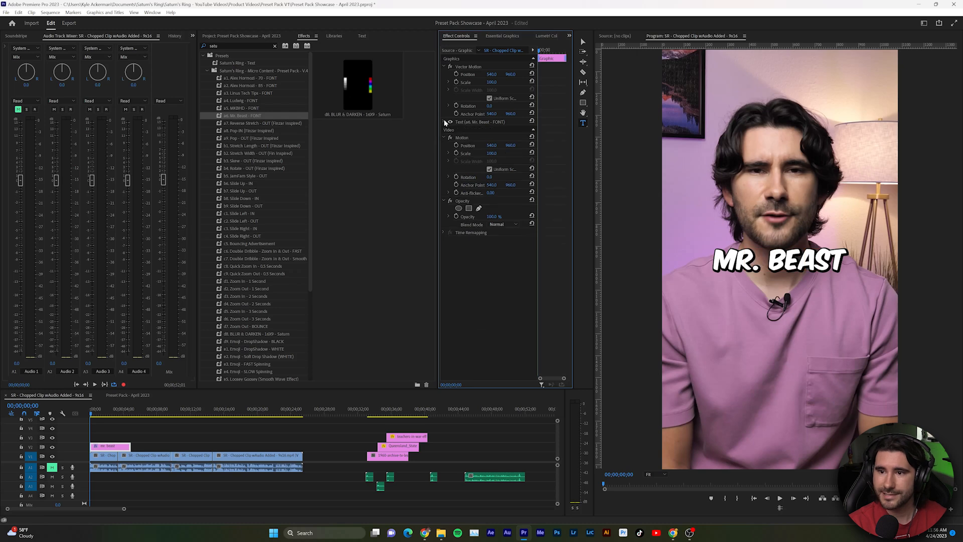
left_click(449, 122)
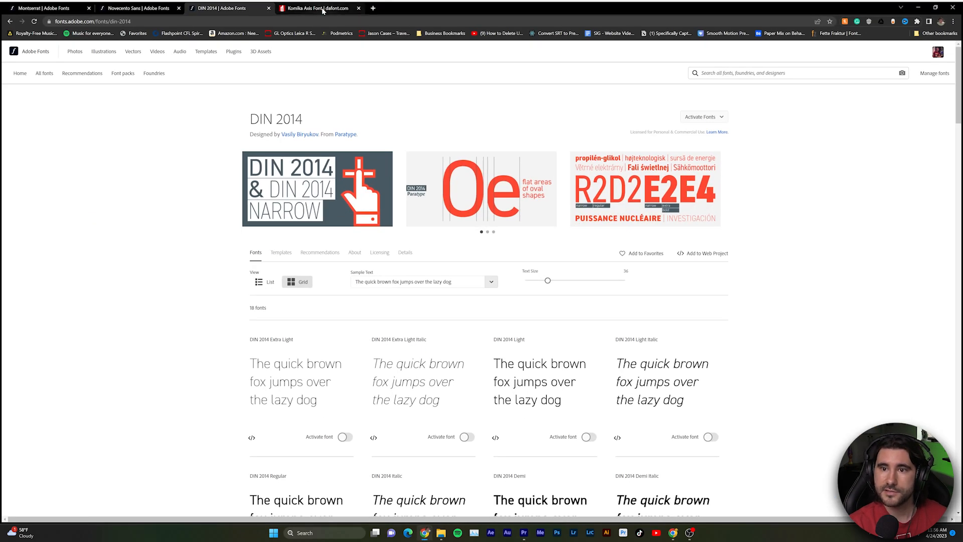
Move from the DIN 2014 Adobe Fonts page to the Komika Axis dafont page
left_click(316, 8)
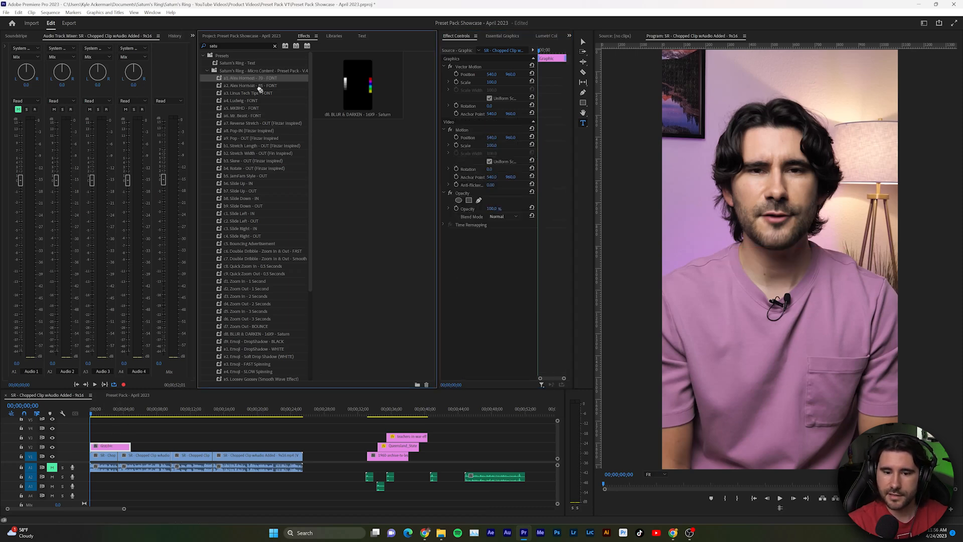
Drag the a1 Alex Hormozi 70 font preset onto the text clip
left_click(249, 78)
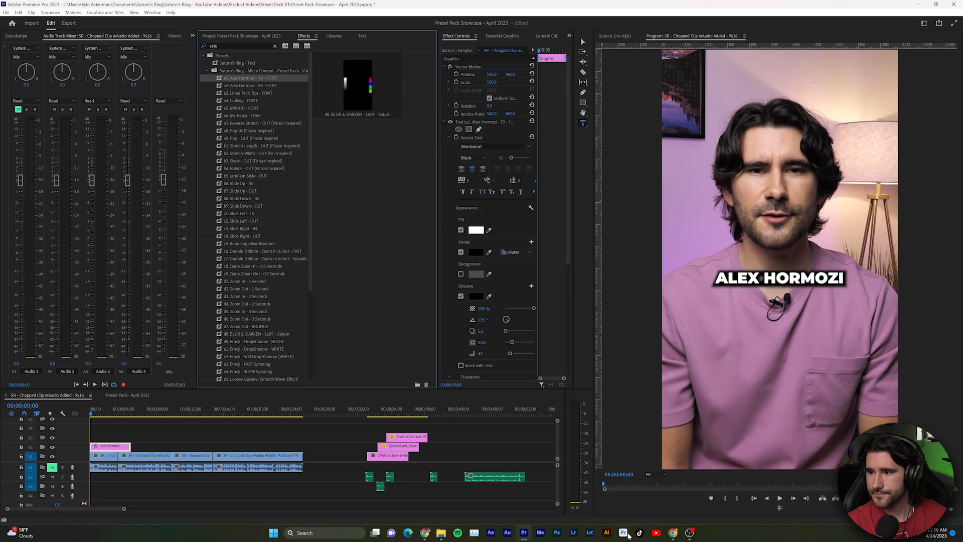
left_click(260, 123)
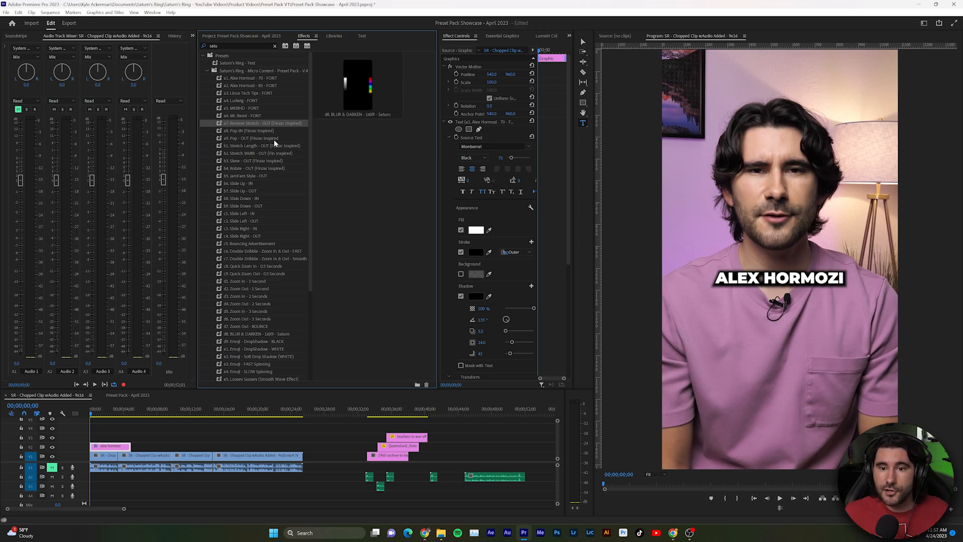
mouse_move(244, 66)
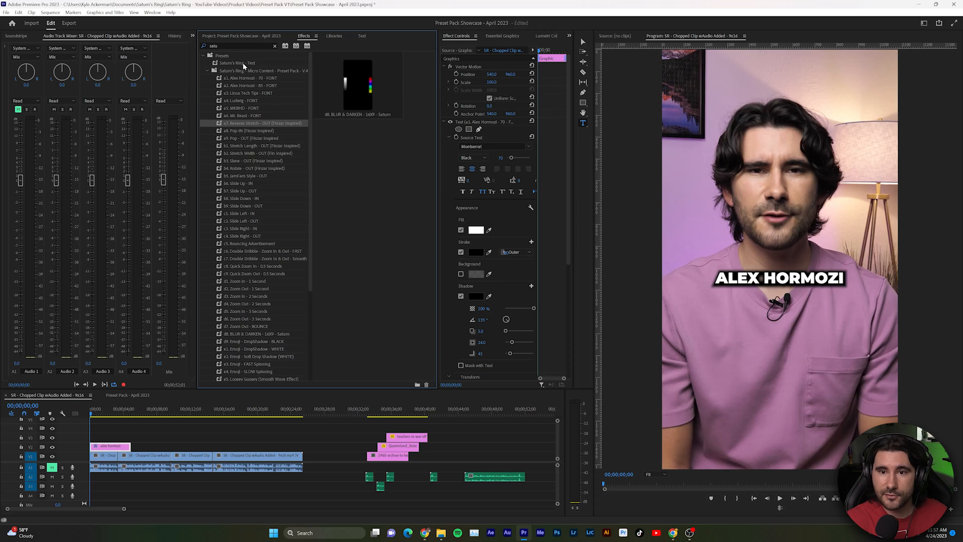
Find the a7 Reverse Stretch OUT preset via 'fin', apply it to the caption and expand its Scale curves
type("fin")
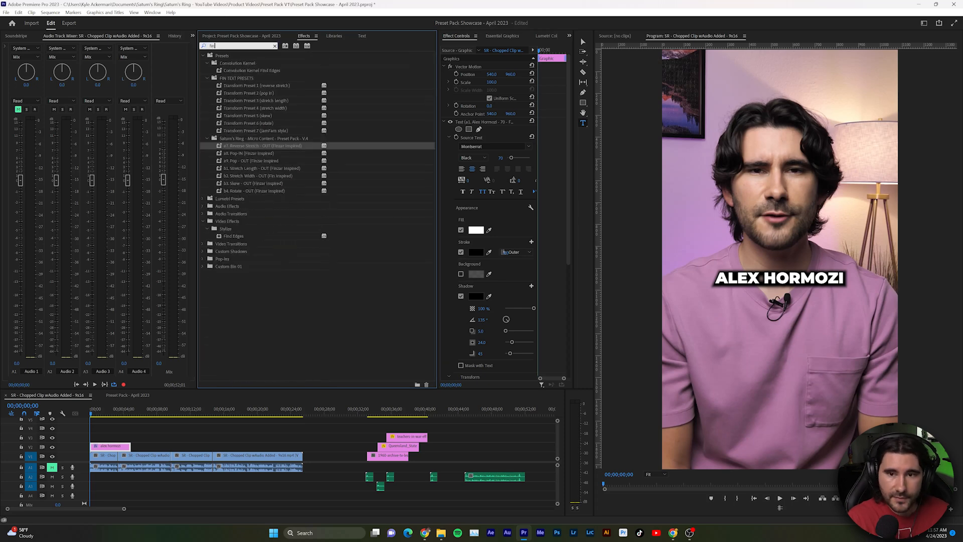
mouse_move(306, 94)
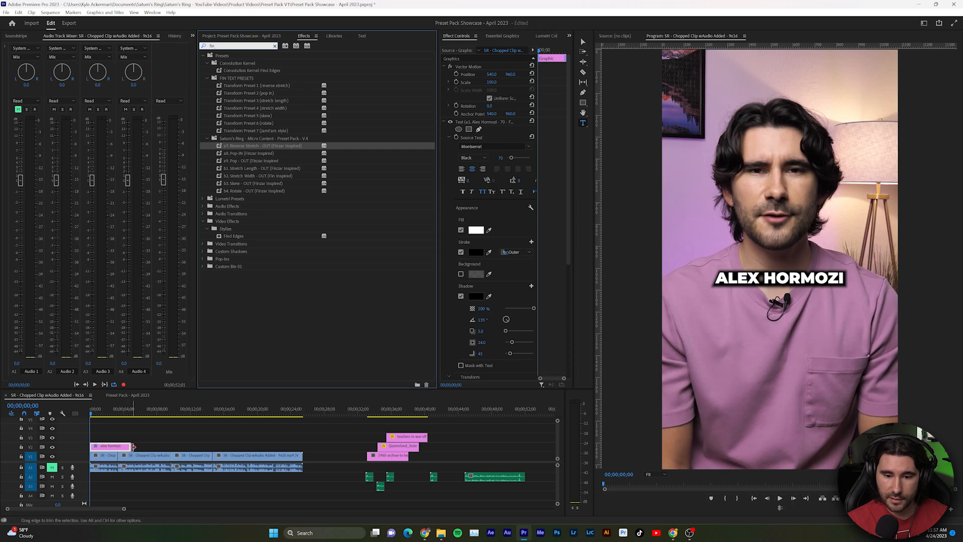
left_click(252, 101)
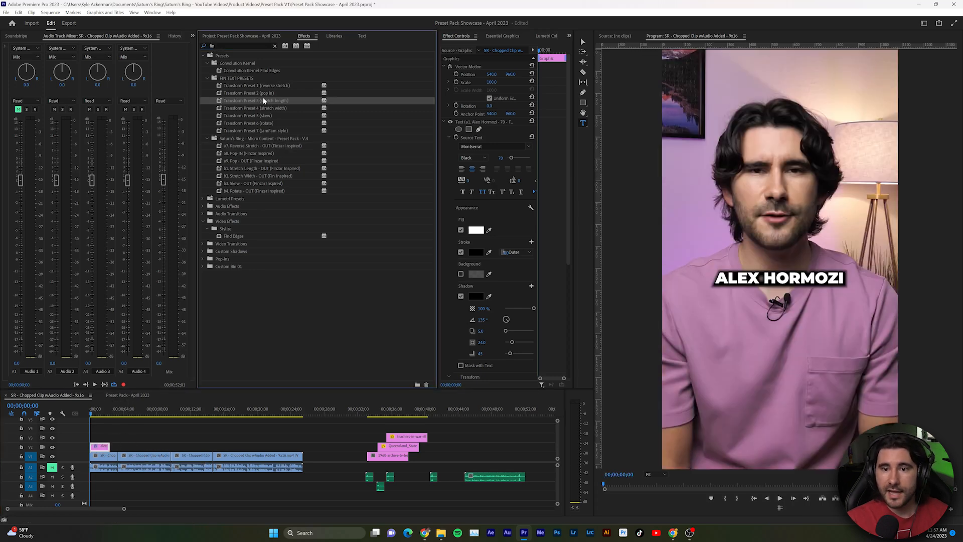
left_click(249, 92)
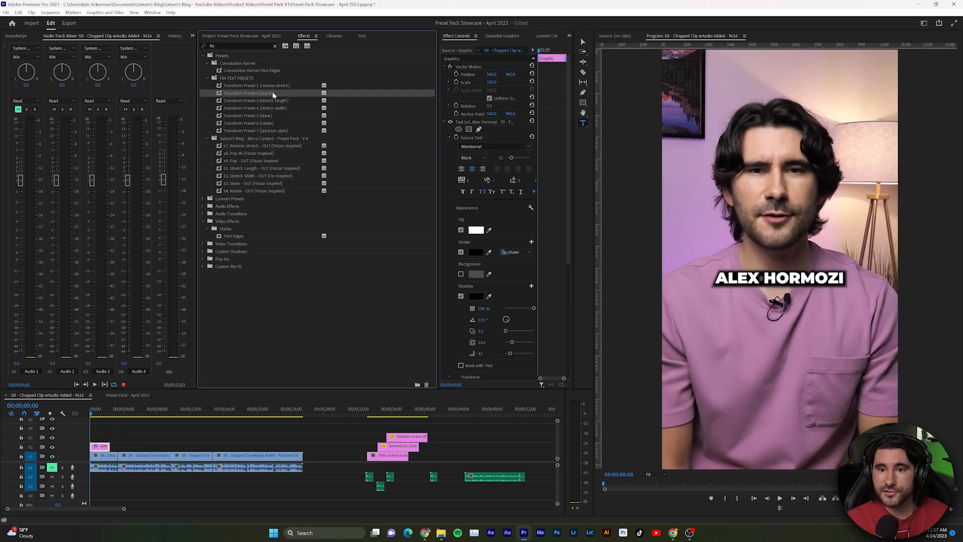
left_click(255, 85)
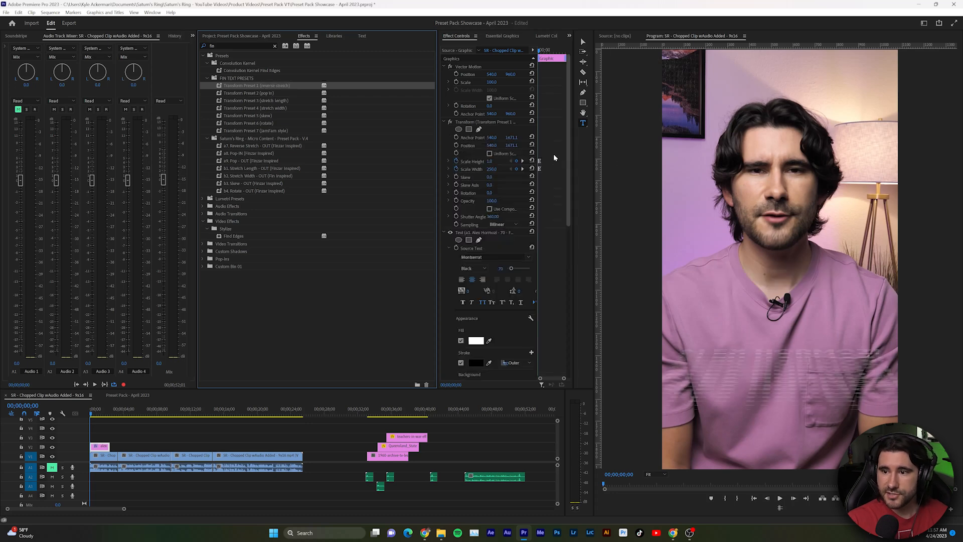
mouse_move(546, 164)
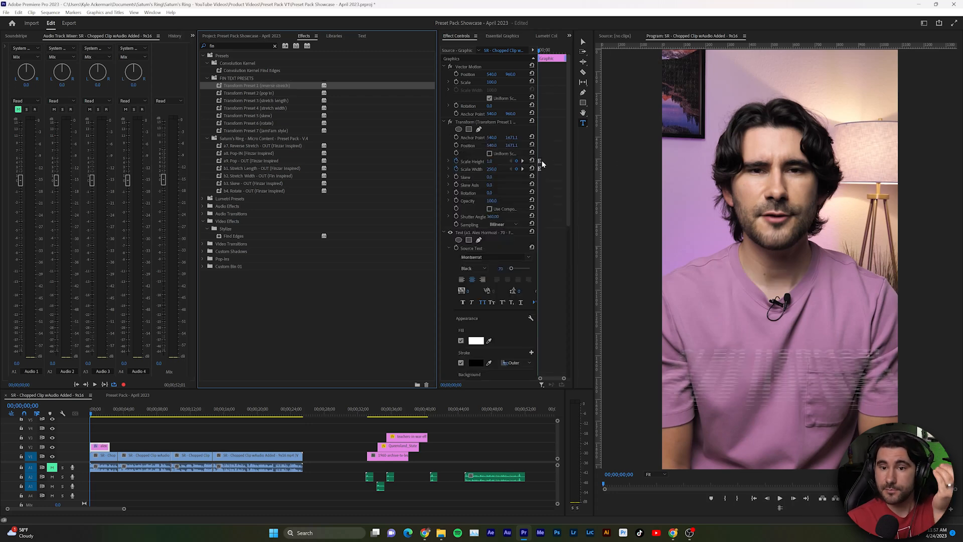
left_click(258, 145)
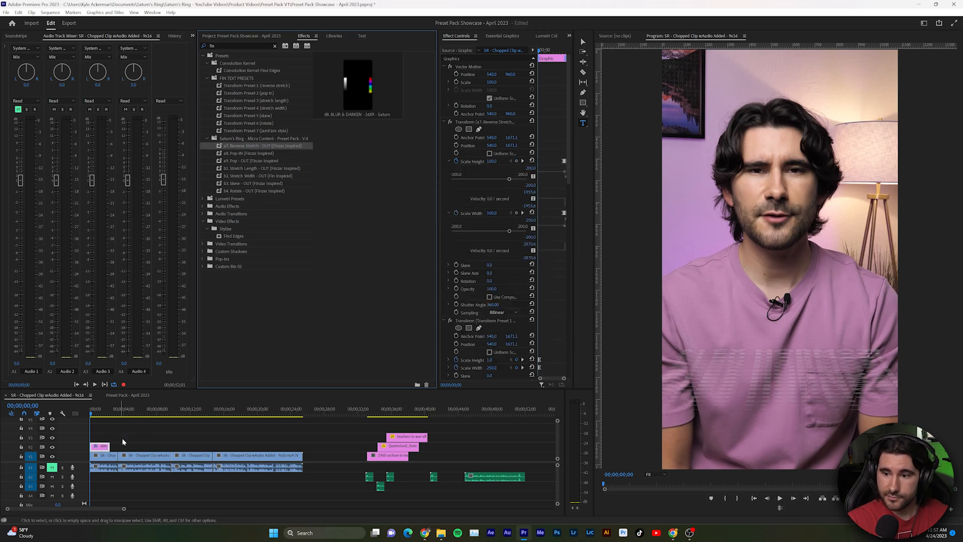
mouse_move(437, 255)
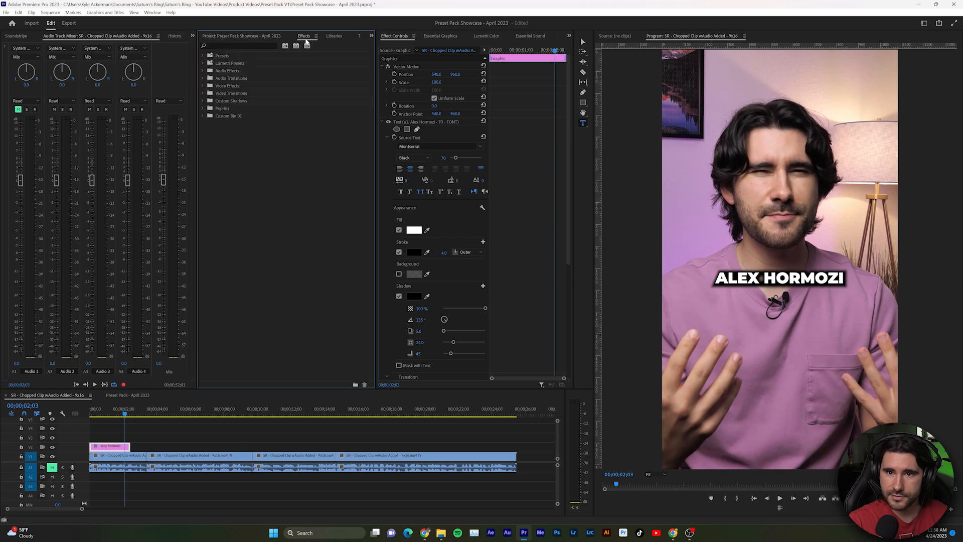
Search Effects for 'satur' to reach the b6 Slide Up - IN preset for the caption
type("satur")
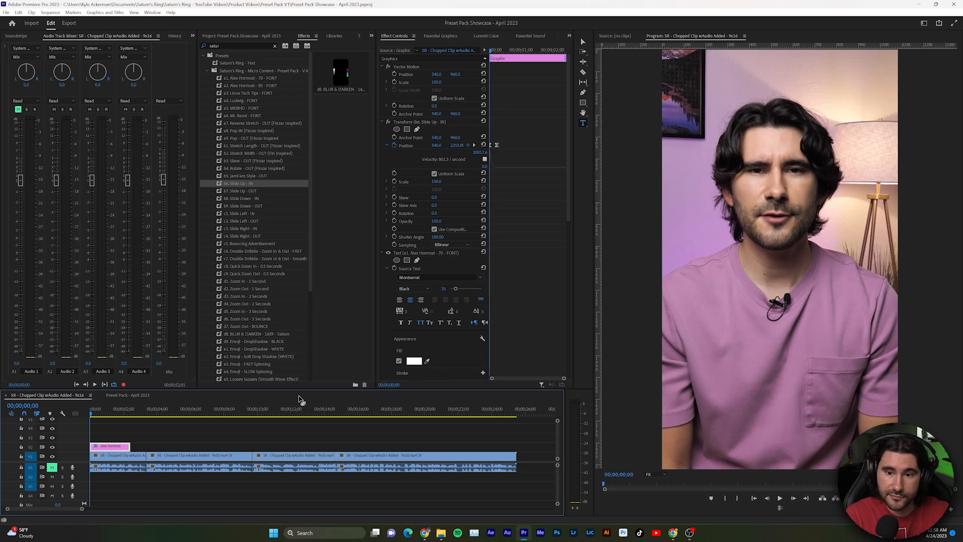
mouse_move(369, 336)
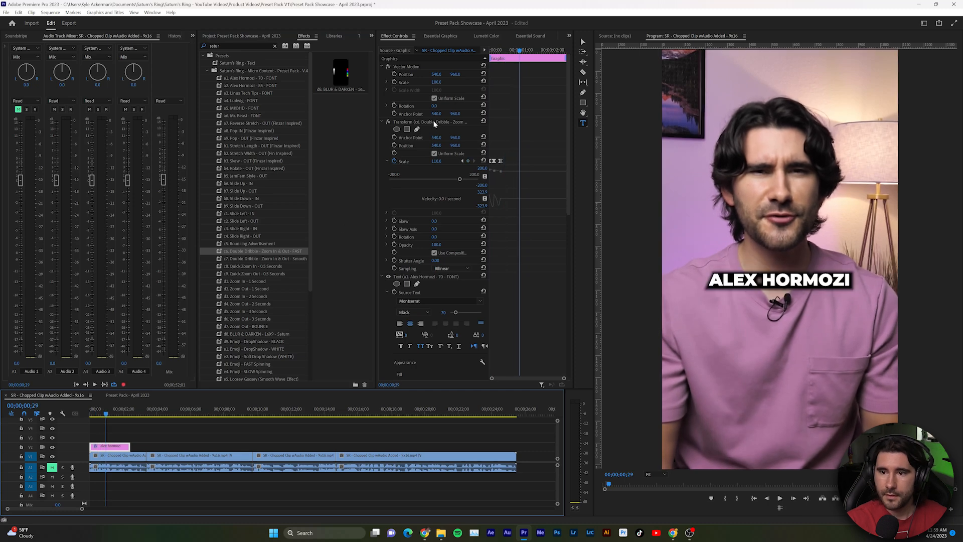
Delete the title's Transform effect and give the first clip the c9 Quick Zoom preset
left_click(388, 120)
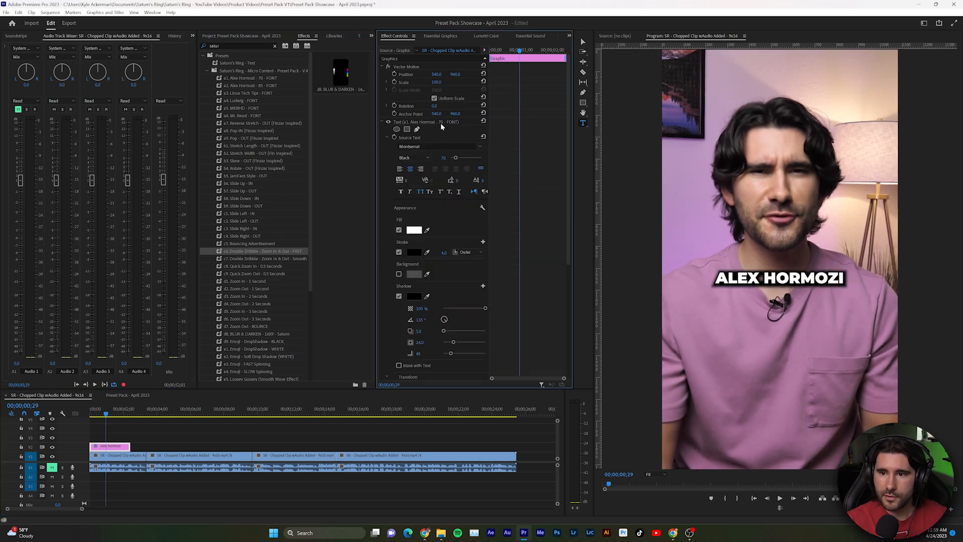
left_click(258, 257)
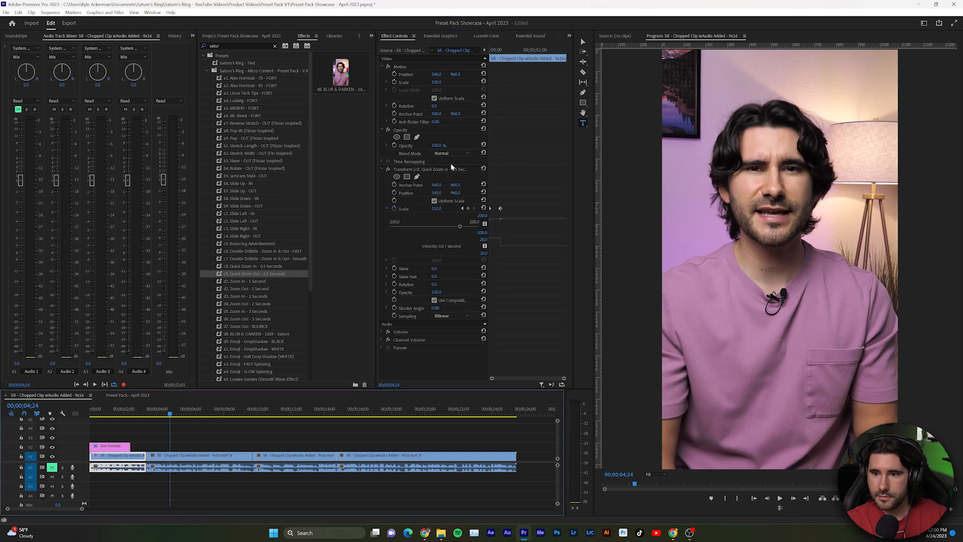
left_click(246, 282)
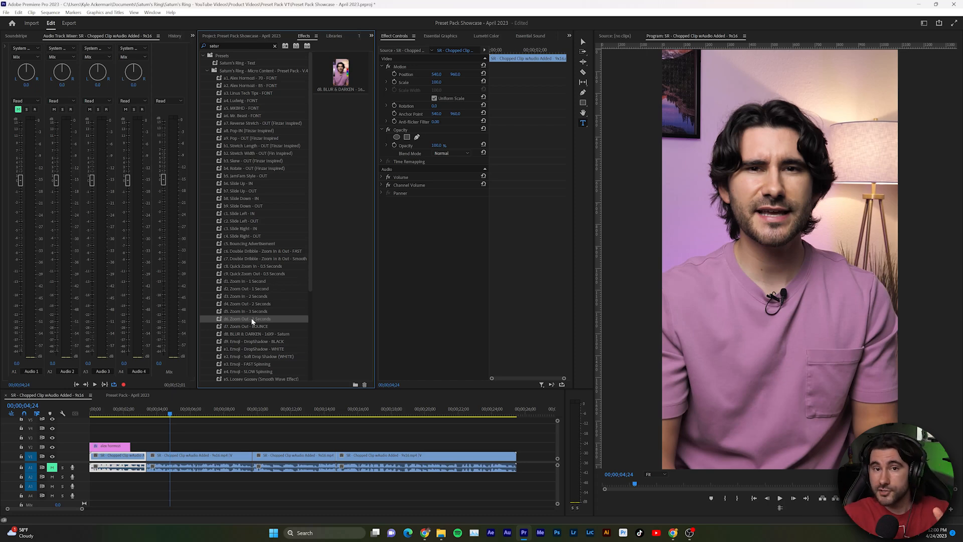
mouse_move(192, 386)
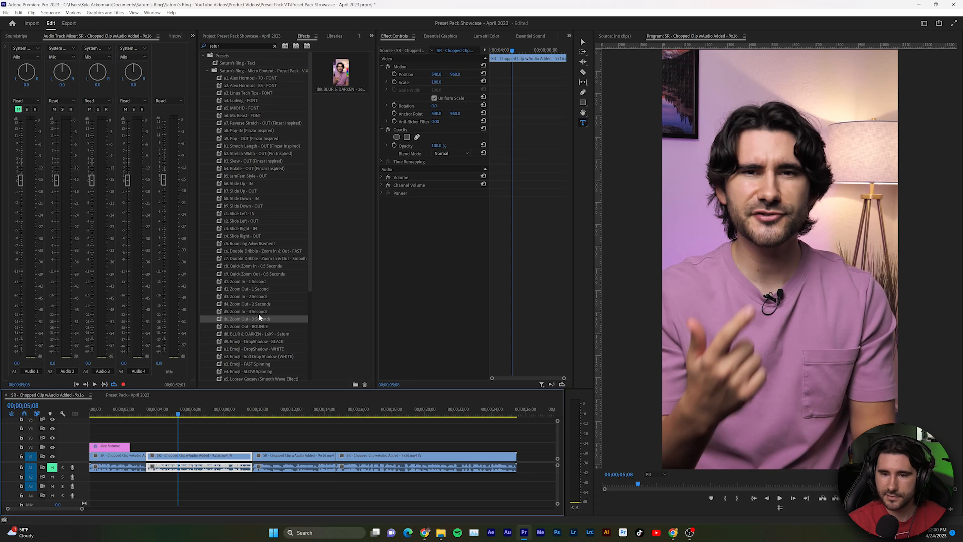
mouse_move(285, 328)
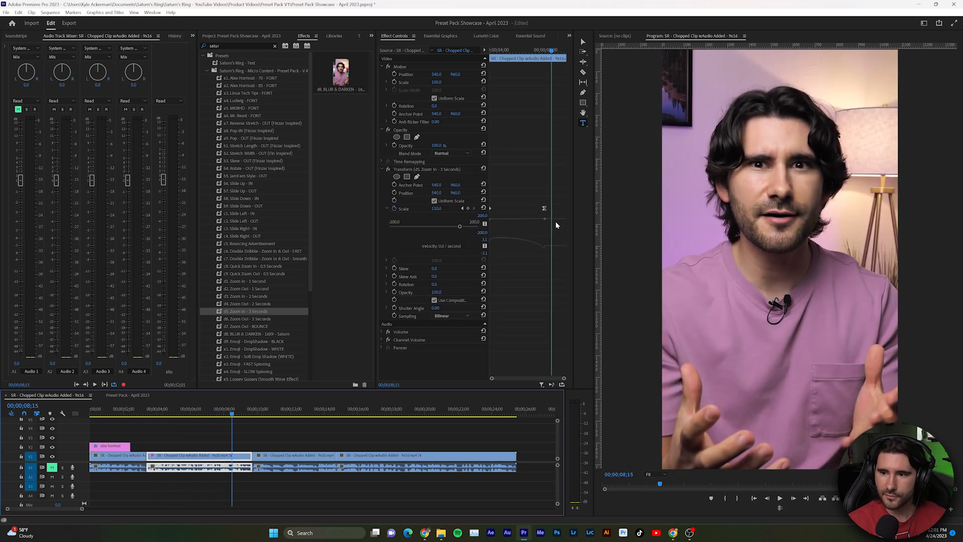
mouse_move(535, 219)
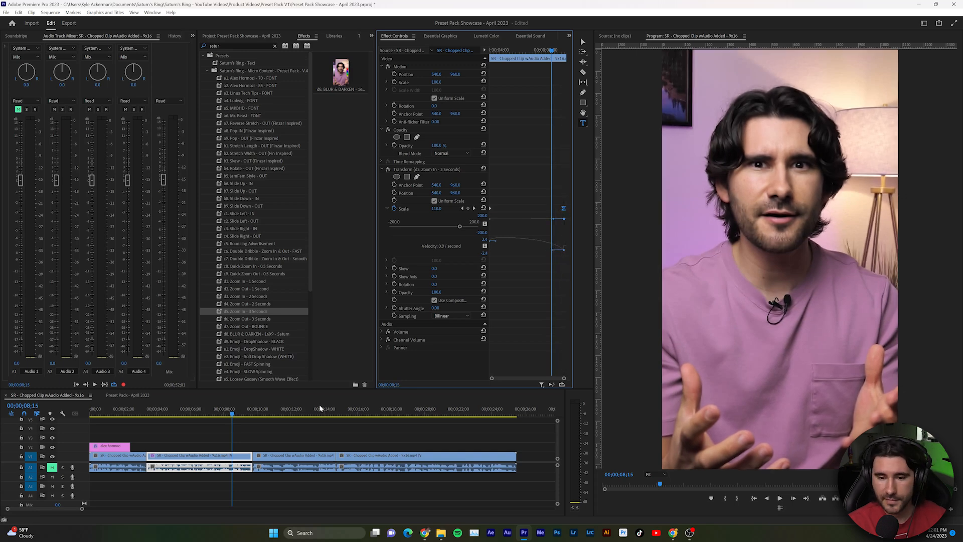
Apply the d5 Zoom In - 3 Seconds preset to the second talking-head clip
left_click(227, 464)
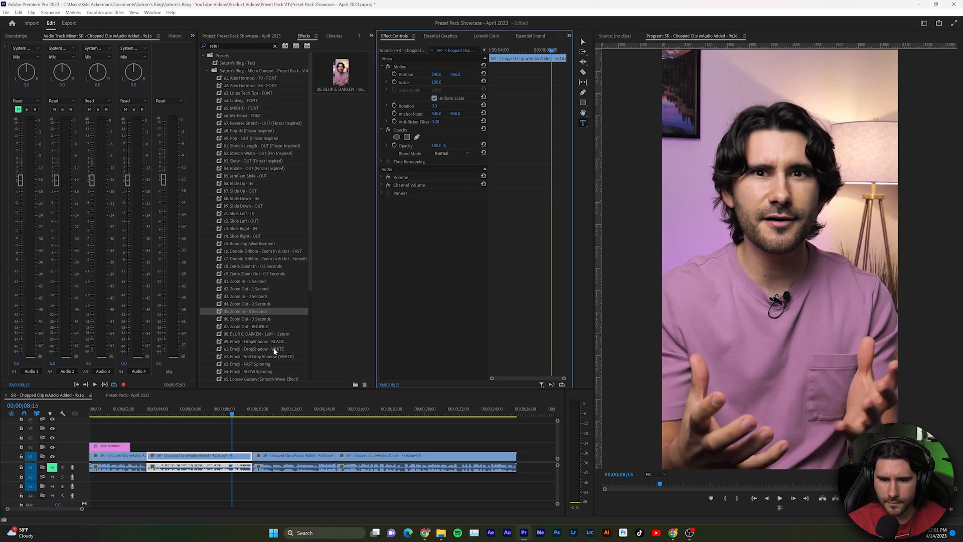
left_click(255, 325)
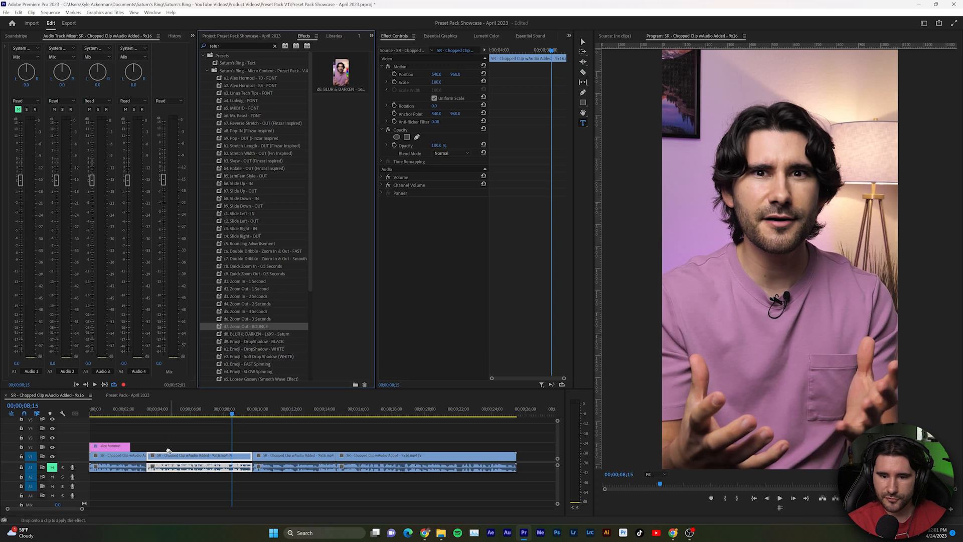
Apply the d6 Zoom Out - BOUNCE preset to the first talking-head clip
left_click(142, 414)
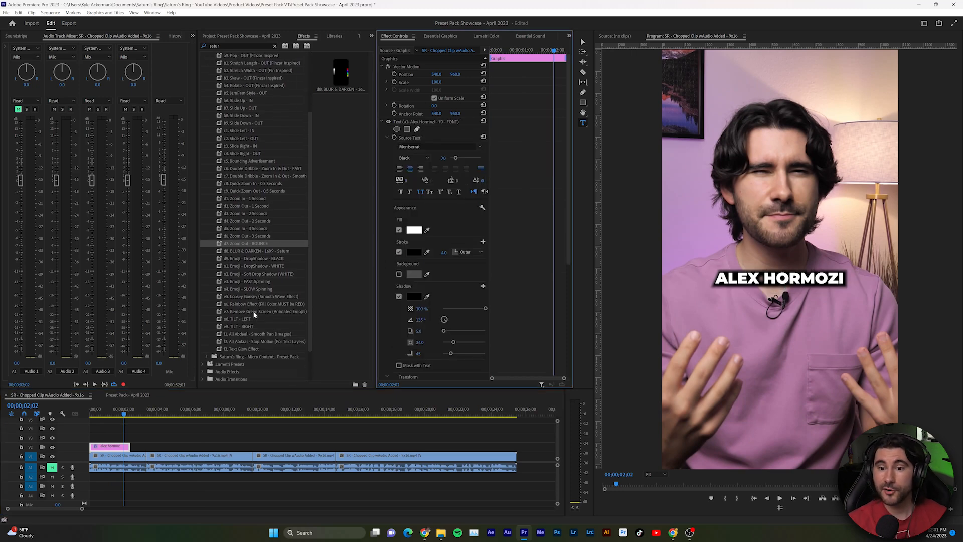
left_click(255, 251)
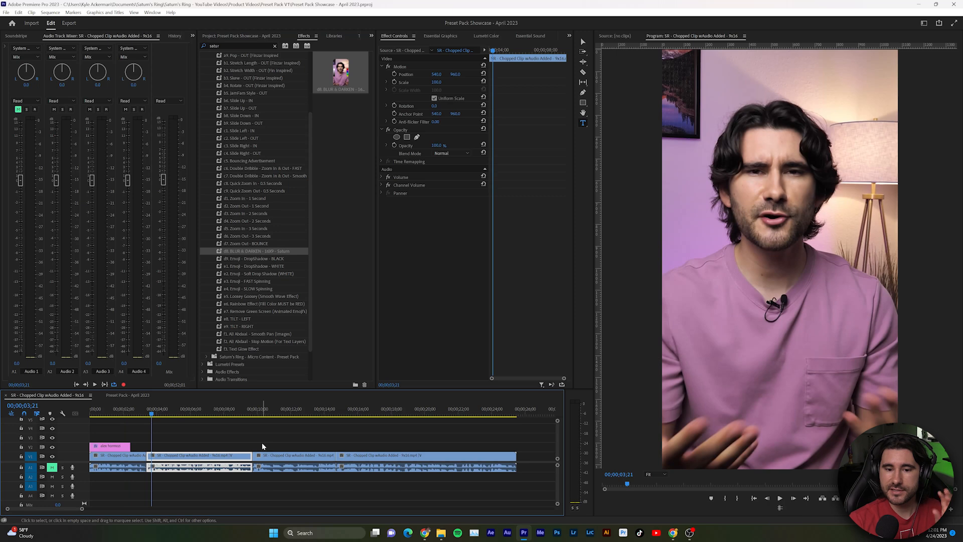
mouse_move(258, 431)
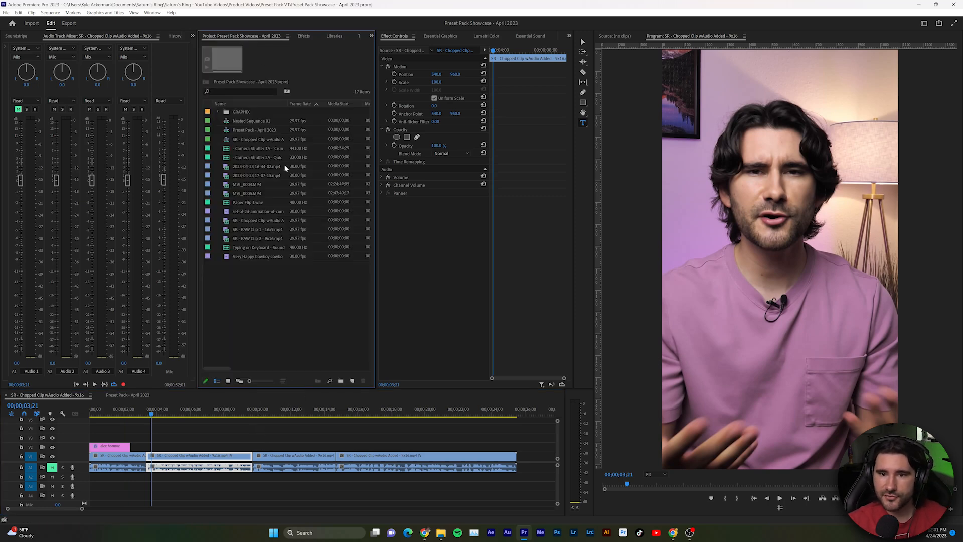
Stack the RAW clip on V3/V4 with d8 Blur & Darken, scale 41 and d9 Emoji DropShadow BLACK
left_click(258, 229)
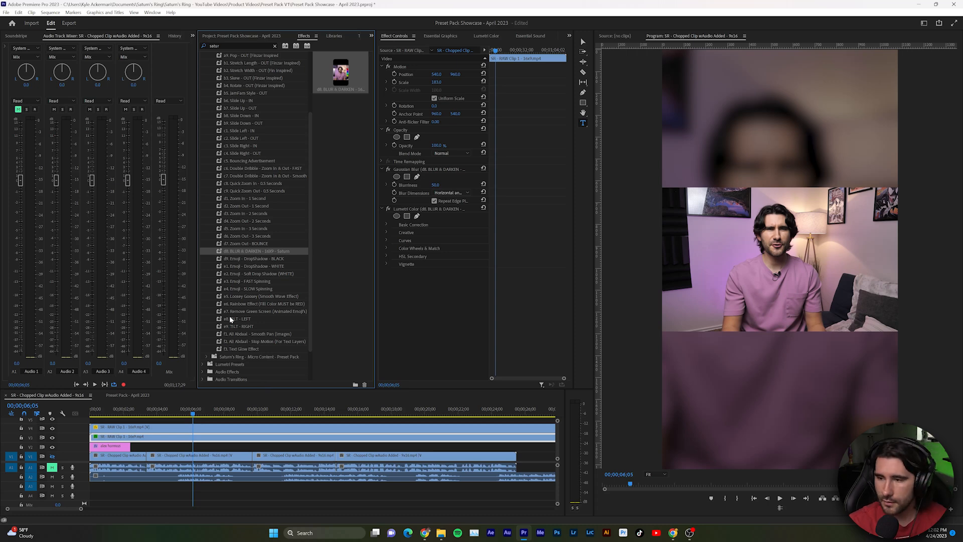
mouse_move(236, 281)
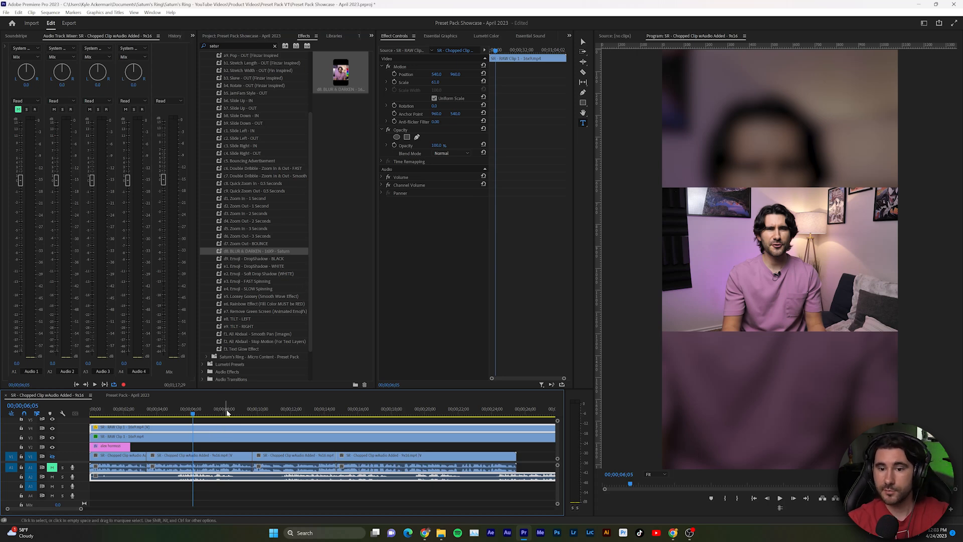
mouse_move(260, 264)
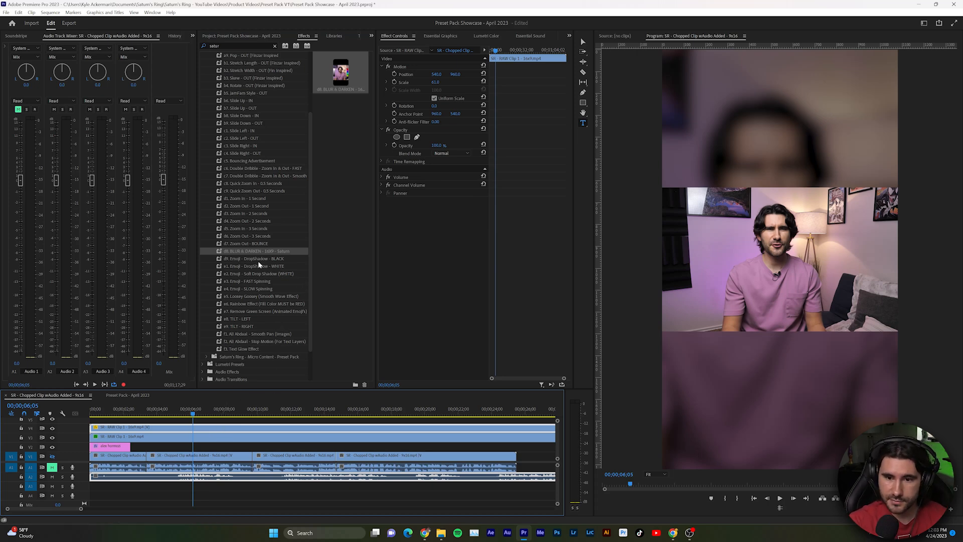
left_click(257, 257)
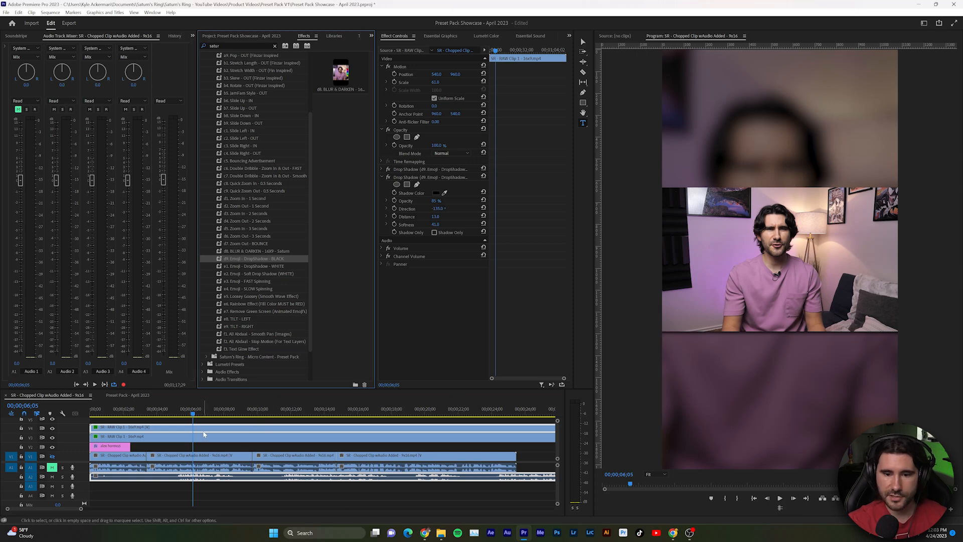
Drag the Angry Emoji from the Emojis library onto V3 over the speaker
left_click(329, 36)
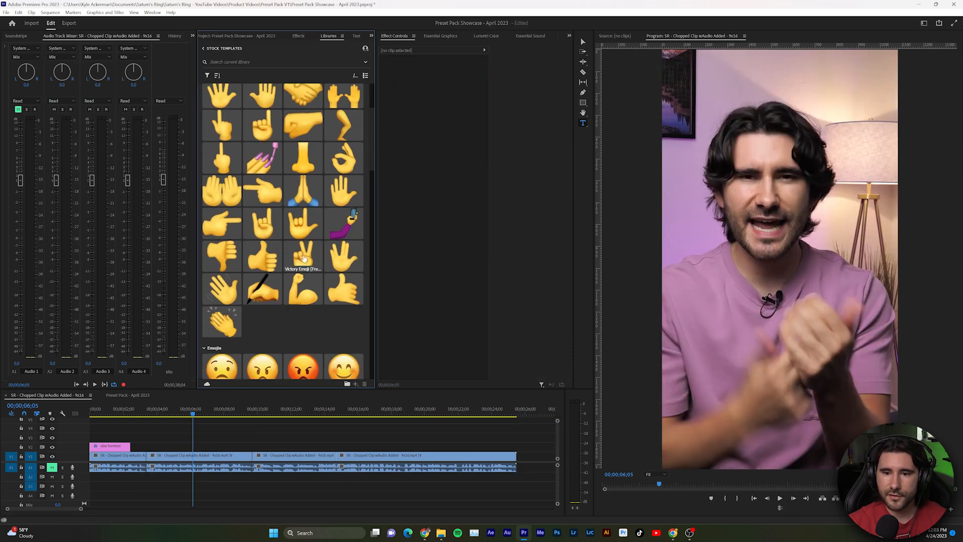
scroll("down", 3)
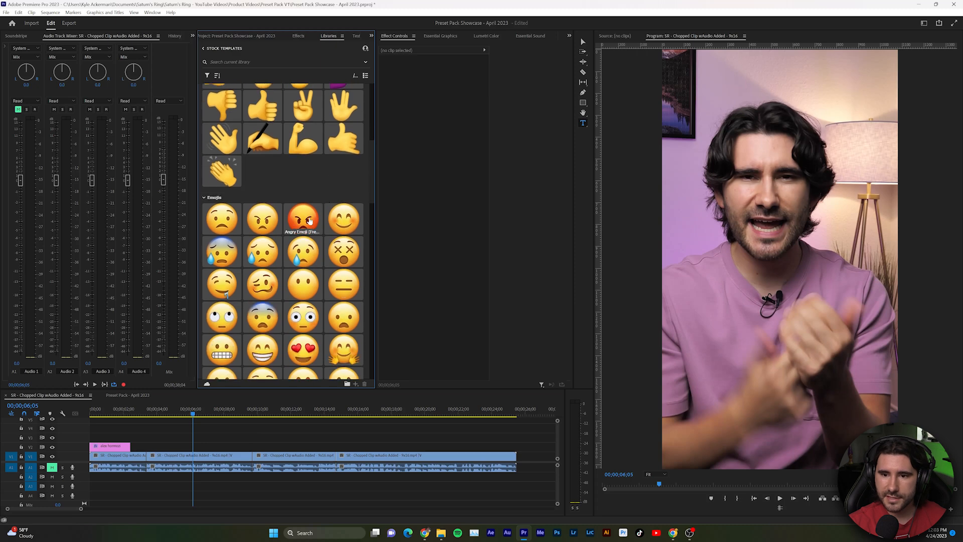
left_click_drag(301, 218, 175, 443)
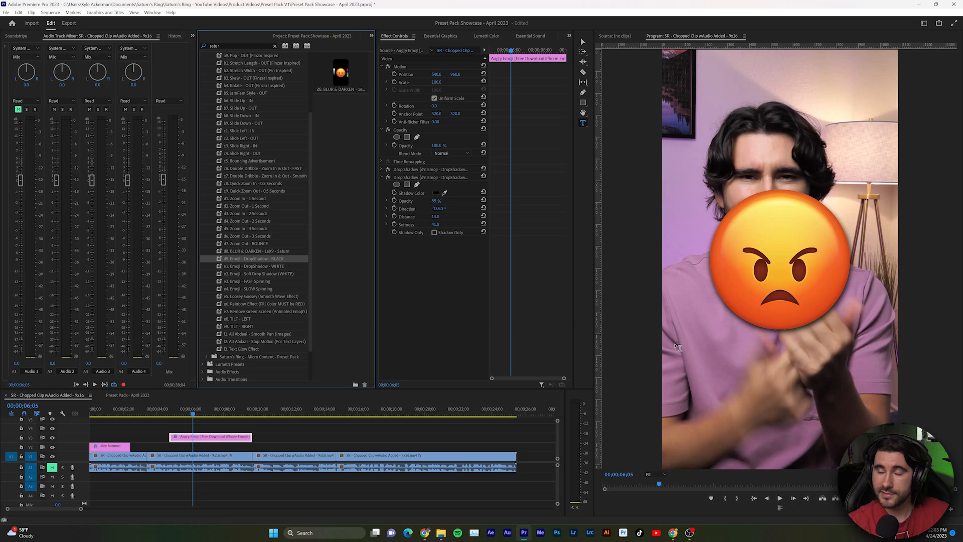
mouse_move(645, 352)
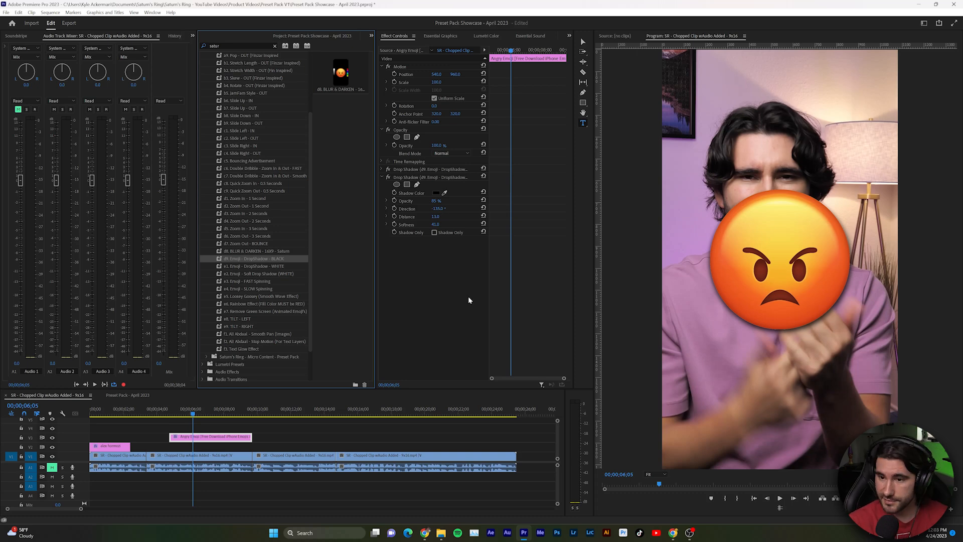
Remove the black drop shadow, try the white one, and set the emoji Scale to 50
left_click(381, 169)
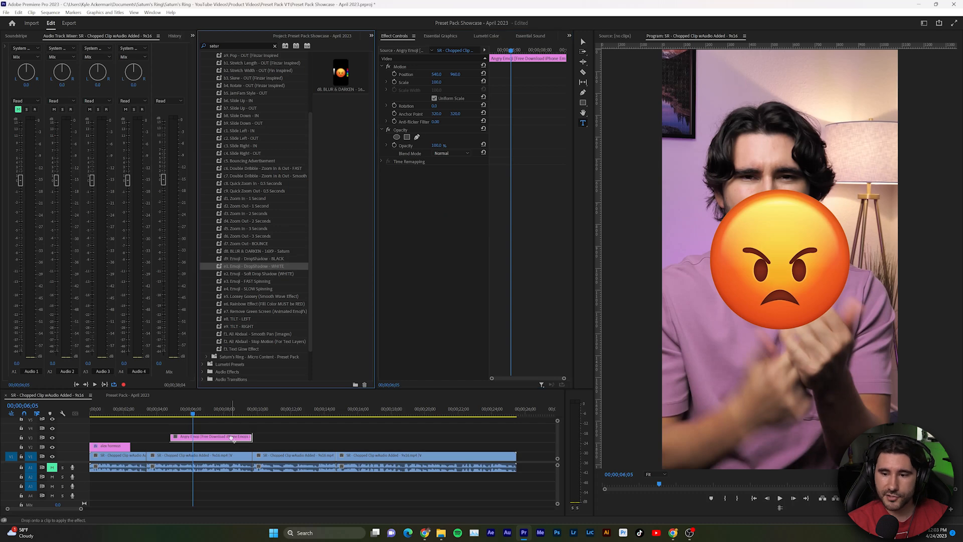
double_click(251, 266)
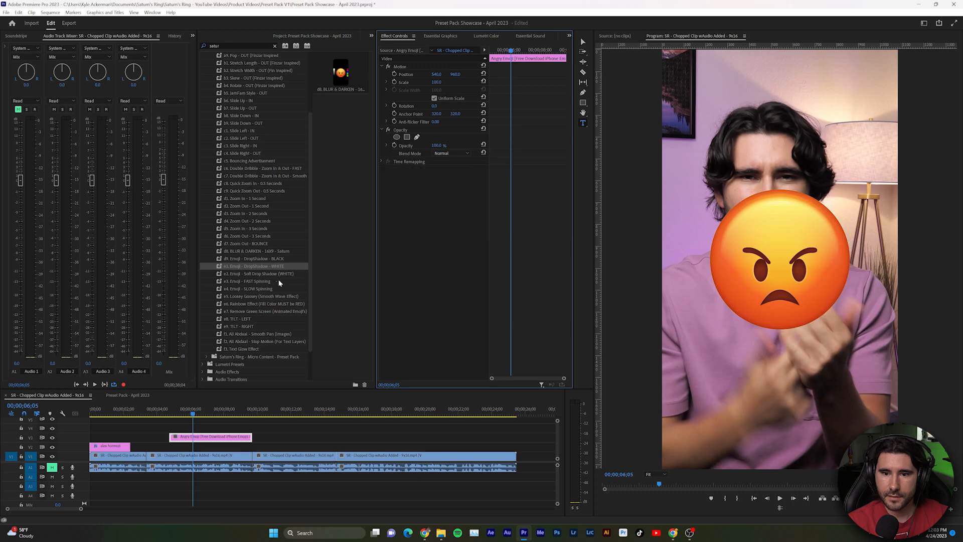
left_click(258, 274)
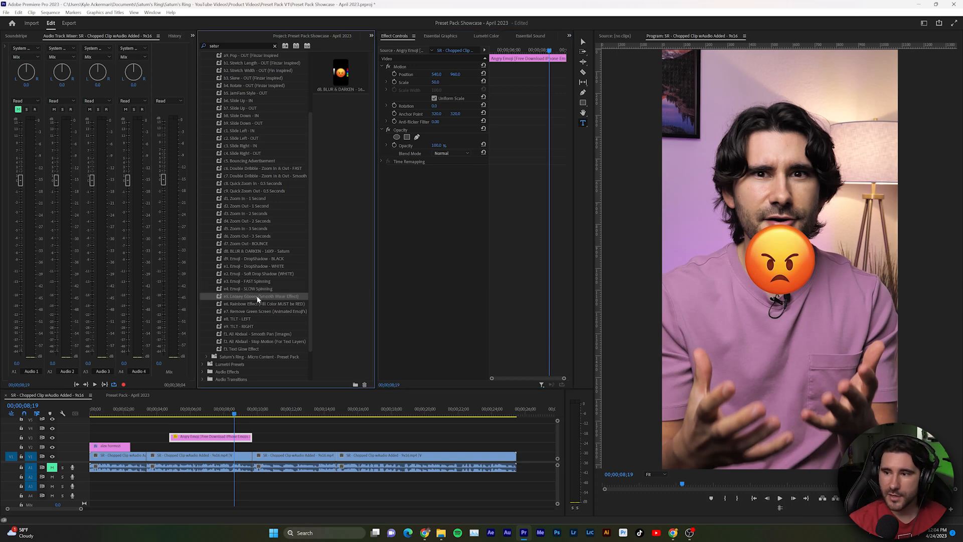
mouse_move(258, 289)
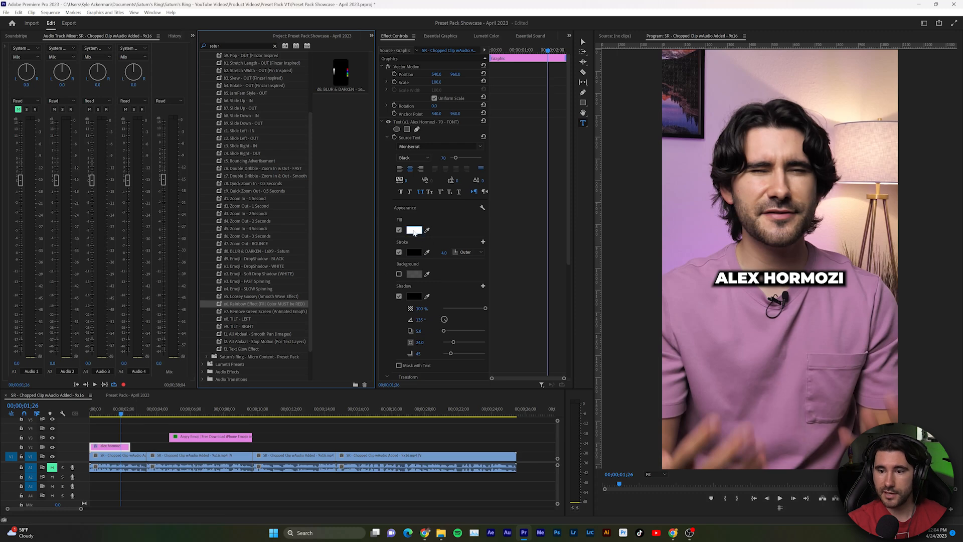
Set the ALEX HORMOZI title fill to red and apply the e6 Rainbow Effect preset
left_click(414, 229)
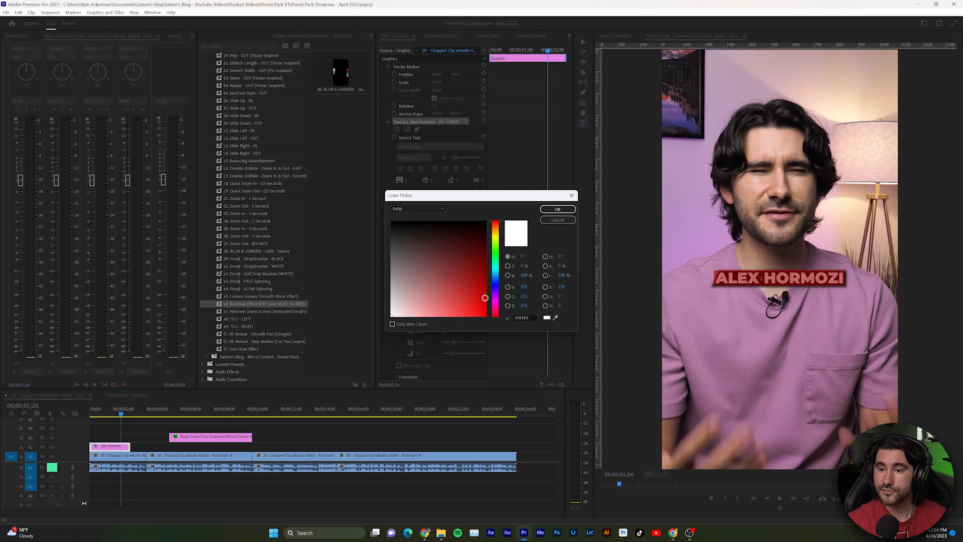
left_click(556, 209)
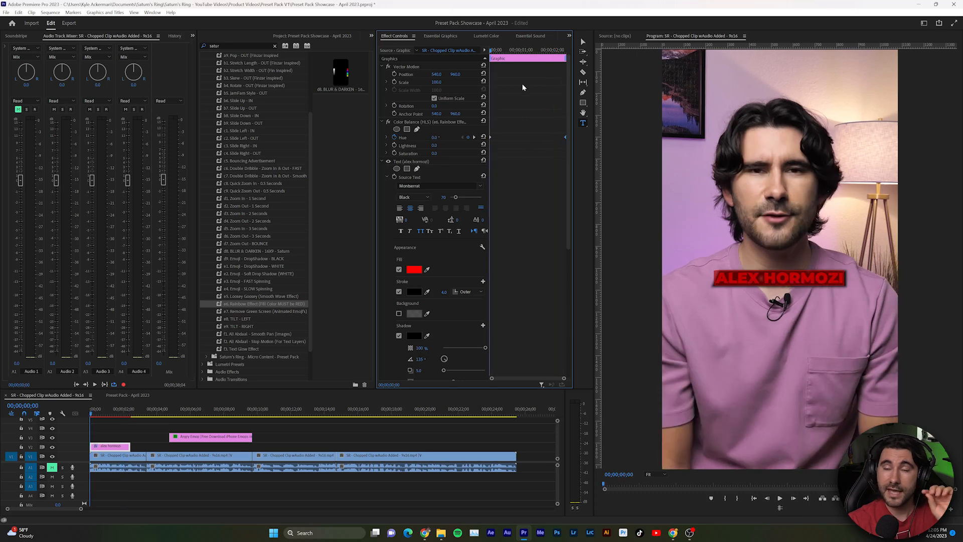
mouse_move(517, 92)
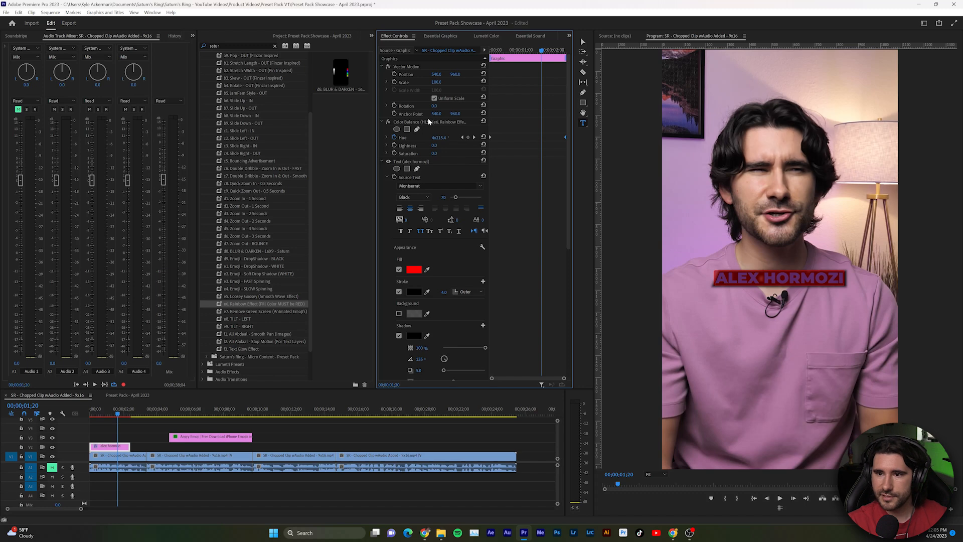
left_click(386, 121)
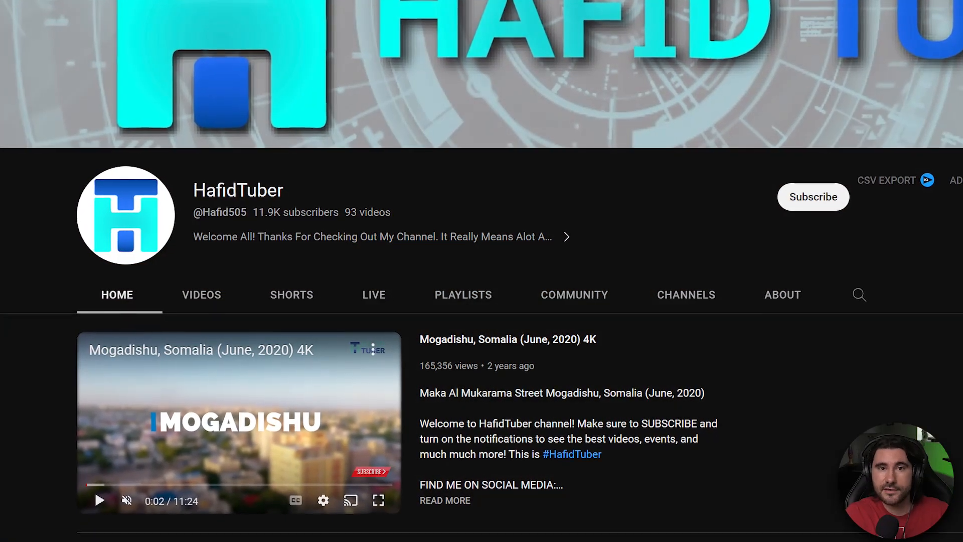
scroll("down", 3)
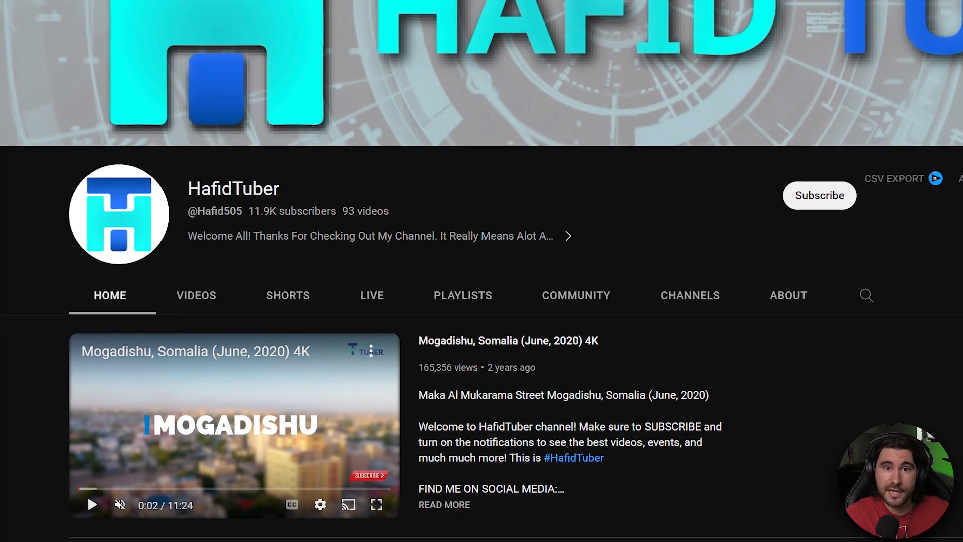
scroll("down", 3)
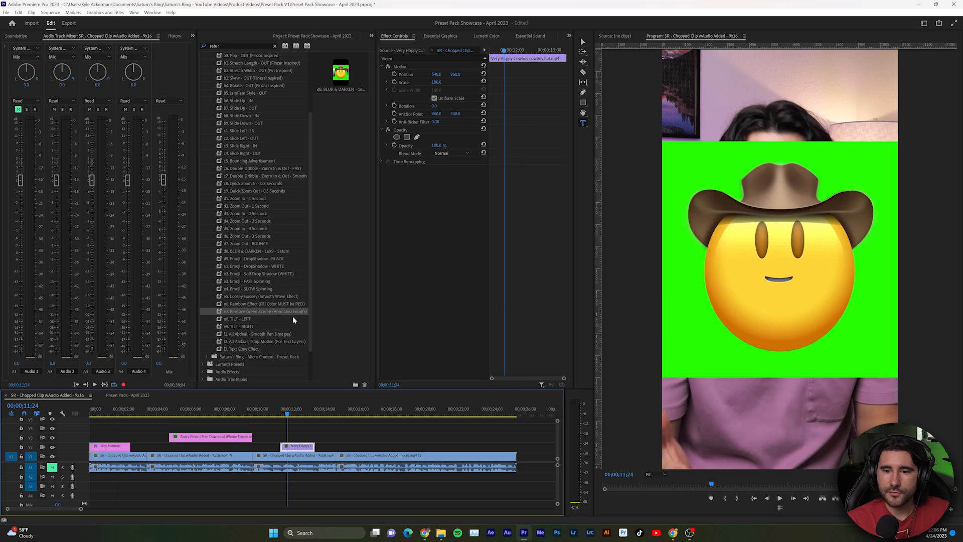
mouse_move(263, 315)
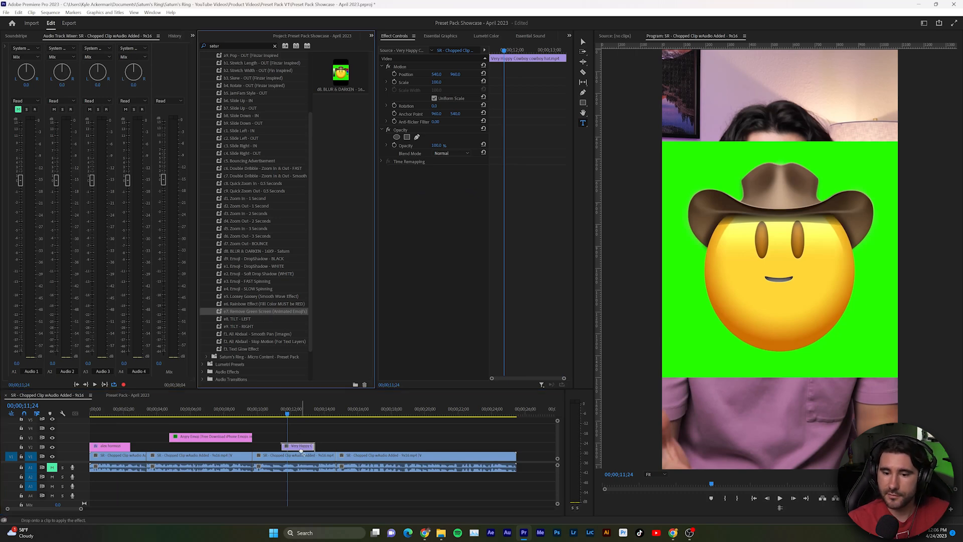
Apply the e7 Remove Green Screen (Animated Emojis) preset to the cowboy emoji clip
left_click_drag(265, 311, 298, 460)
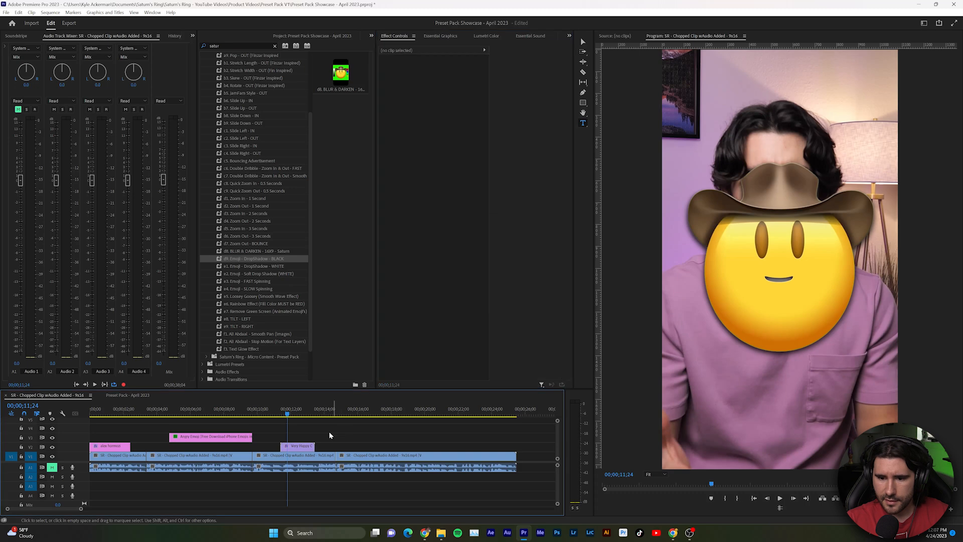
Select the ALEX HORMOZI caption and change its fill from red to white
left_click(118, 455)
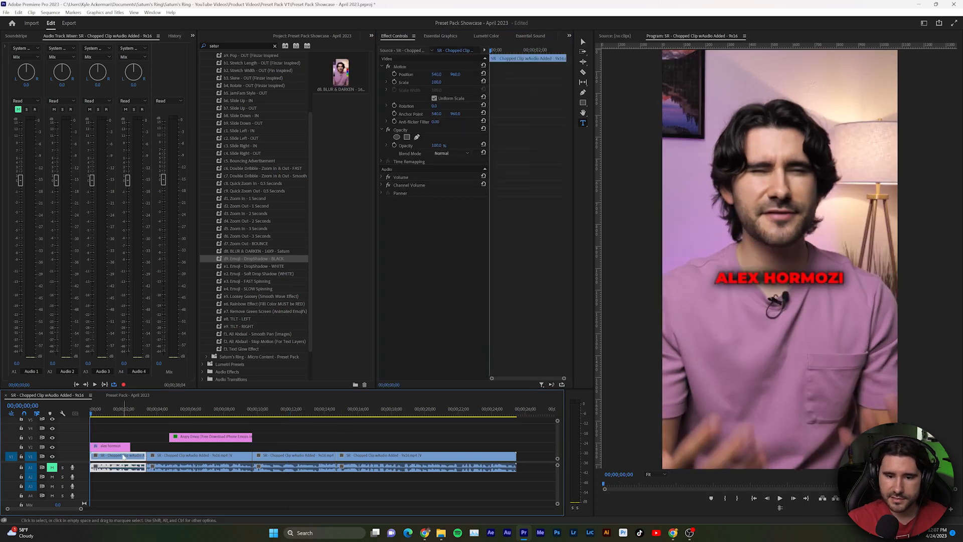
left_click(110, 446)
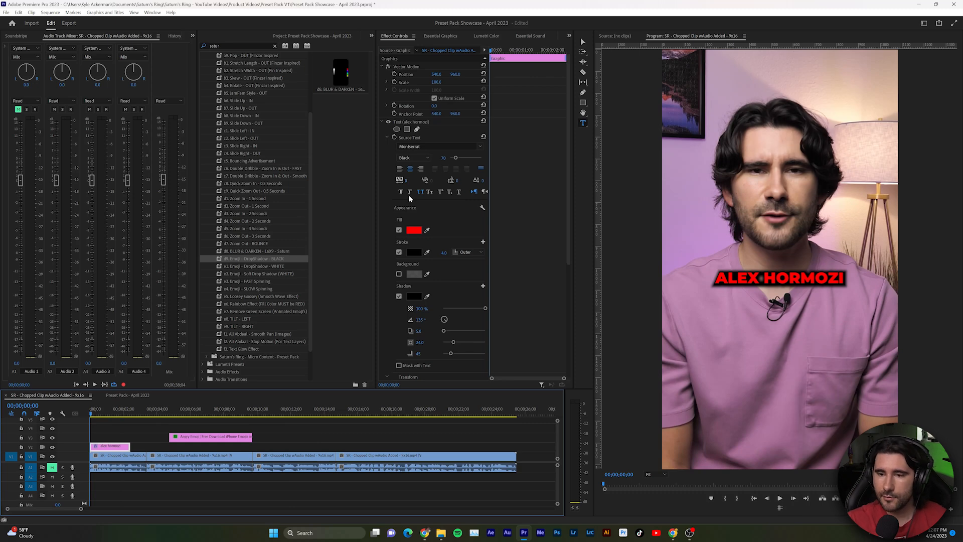
left_click(413, 230)
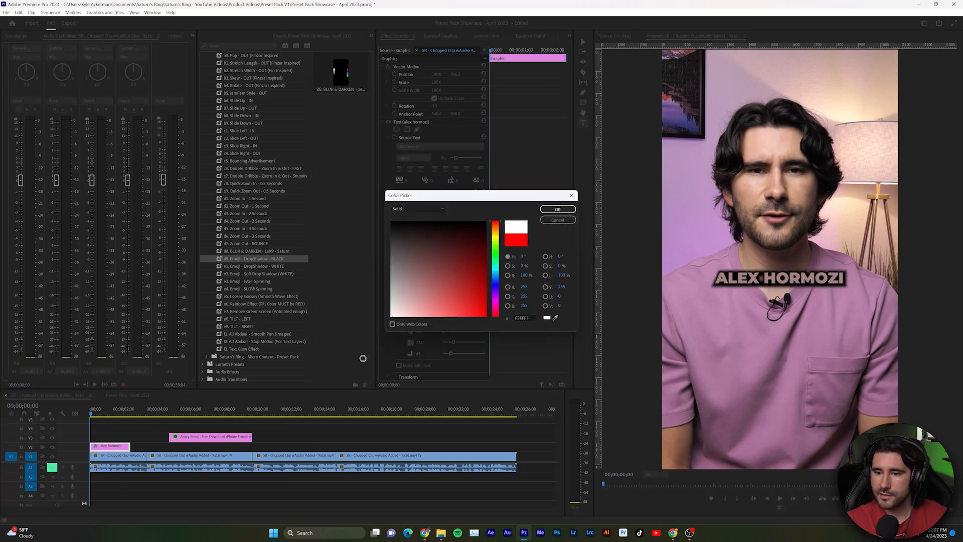
left_click(556, 208)
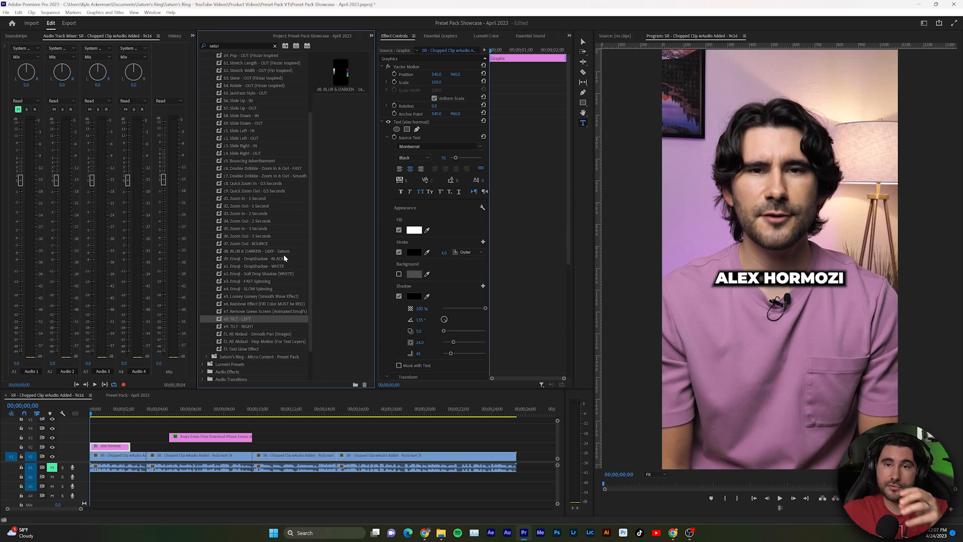
mouse_move(246, 322)
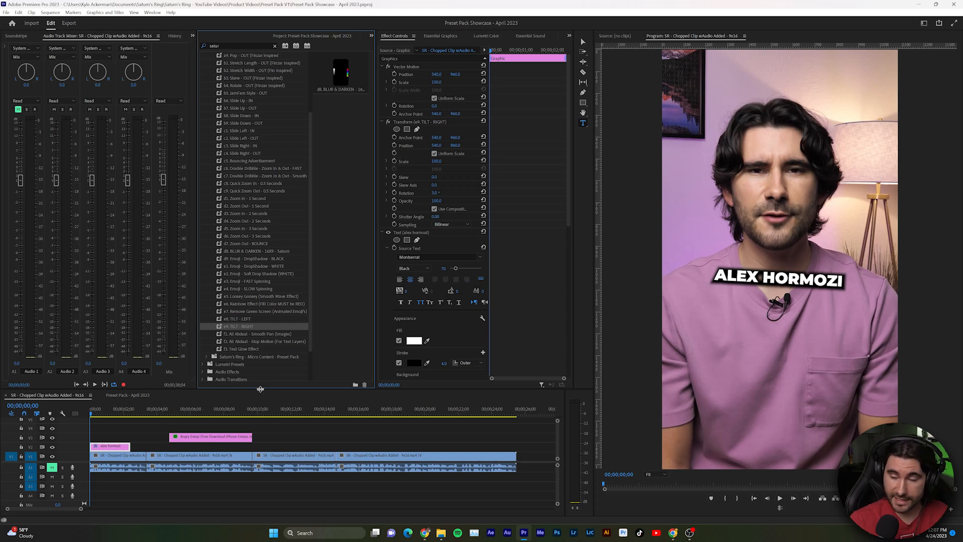
Apply the f1 Ali Abdaal - Smooth Pan (Images) preset to the classroom photo clip
left_click(258, 333)
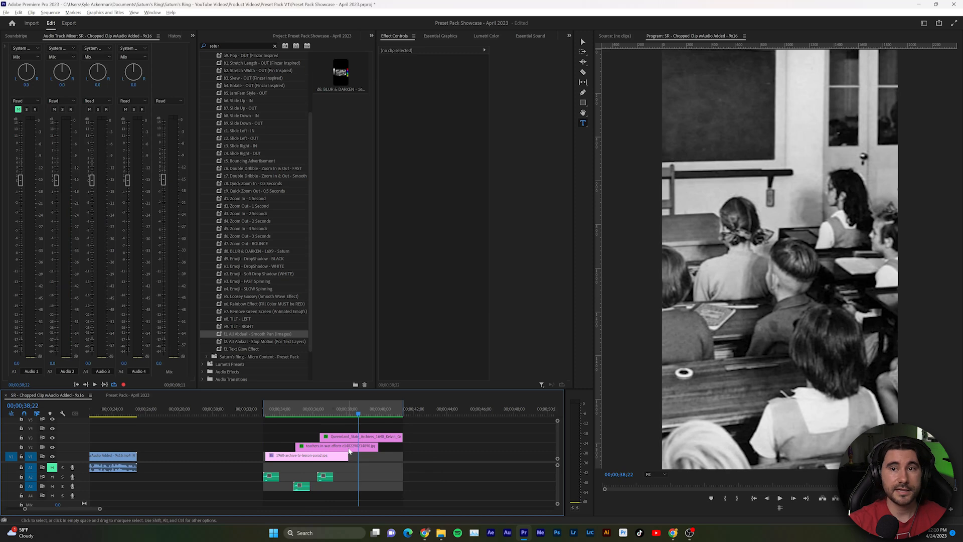
Select the classroom photo to inspect its Smooth Pan position keyframes
left_click(359, 437)
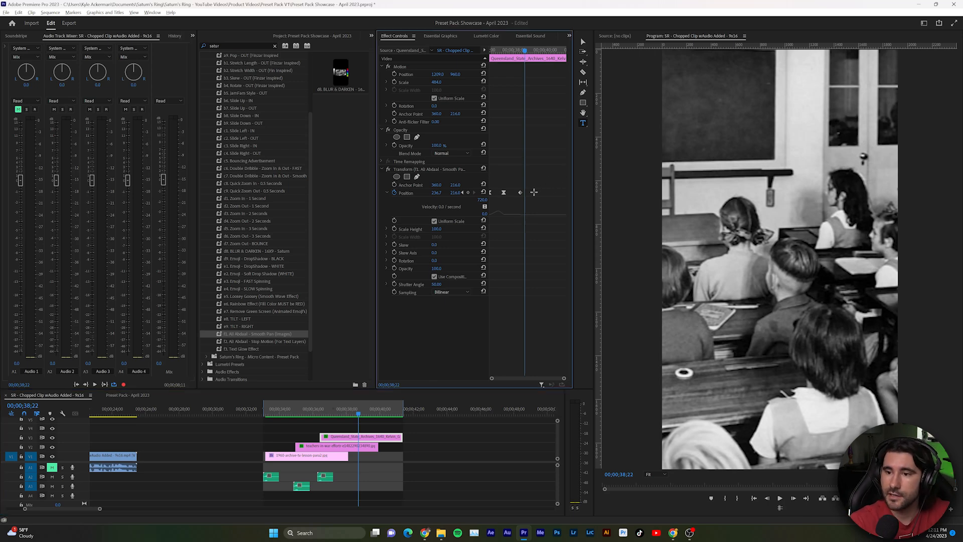
mouse_move(539, 185)
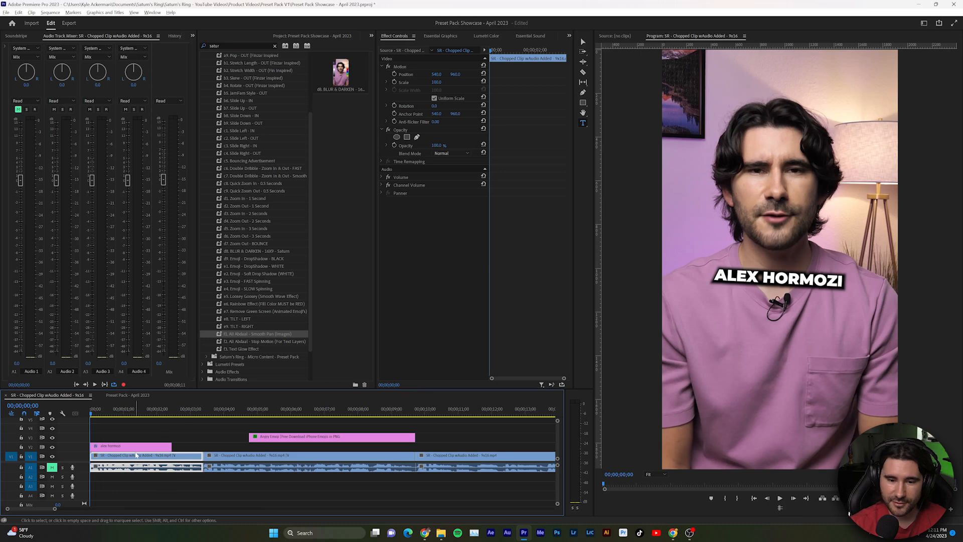
Delete the e9 TILT - RIGHT transform from the ALEX HORMOZI caption
left_click(132, 445)
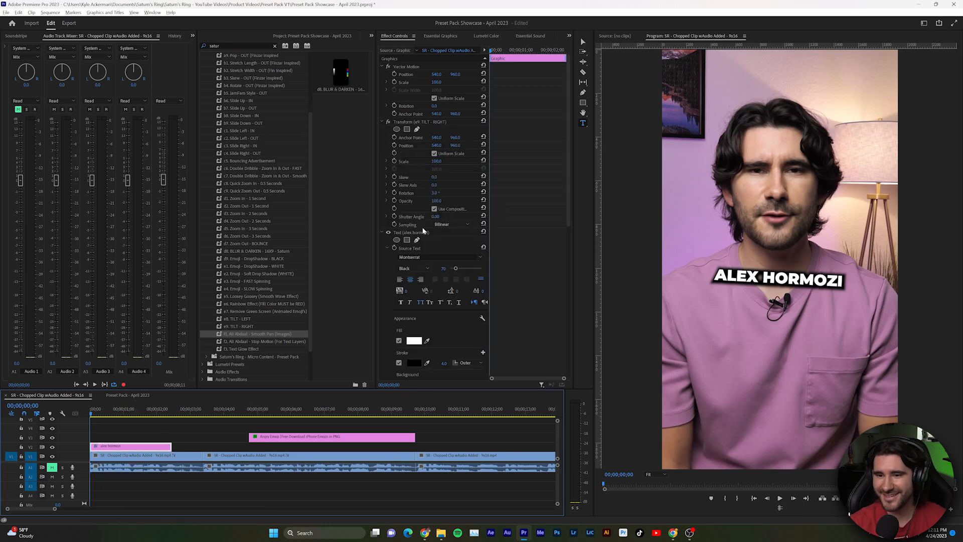
left_click(410, 232)
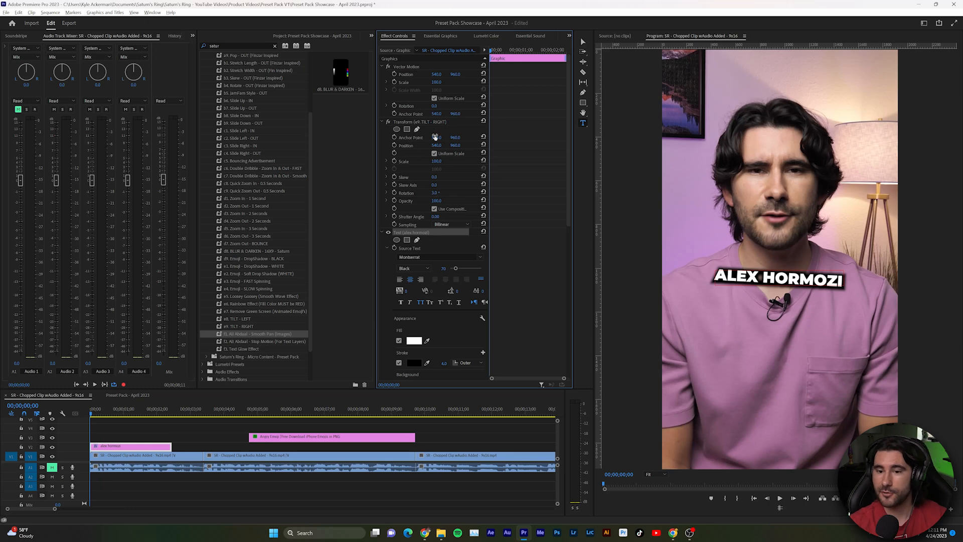
mouse_move(491, 181)
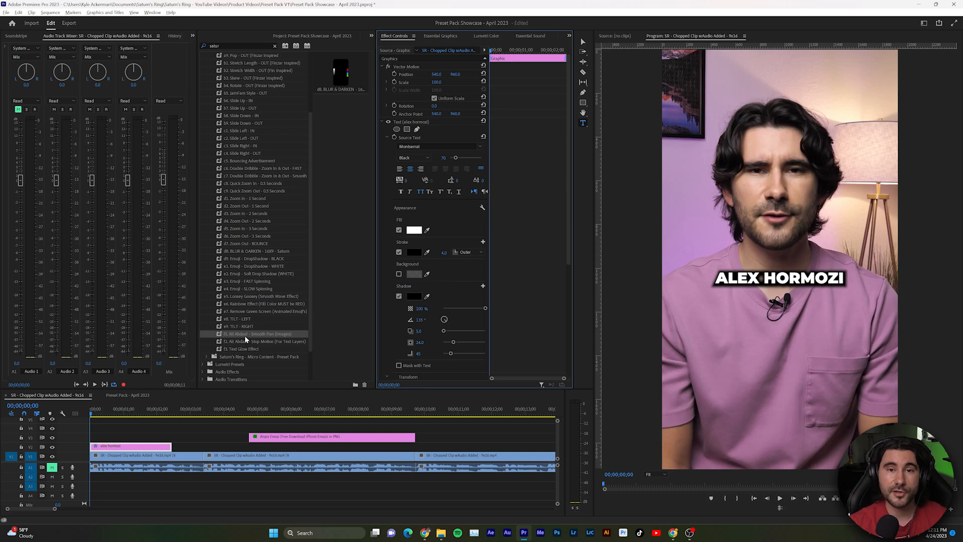
left_click(264, 341)
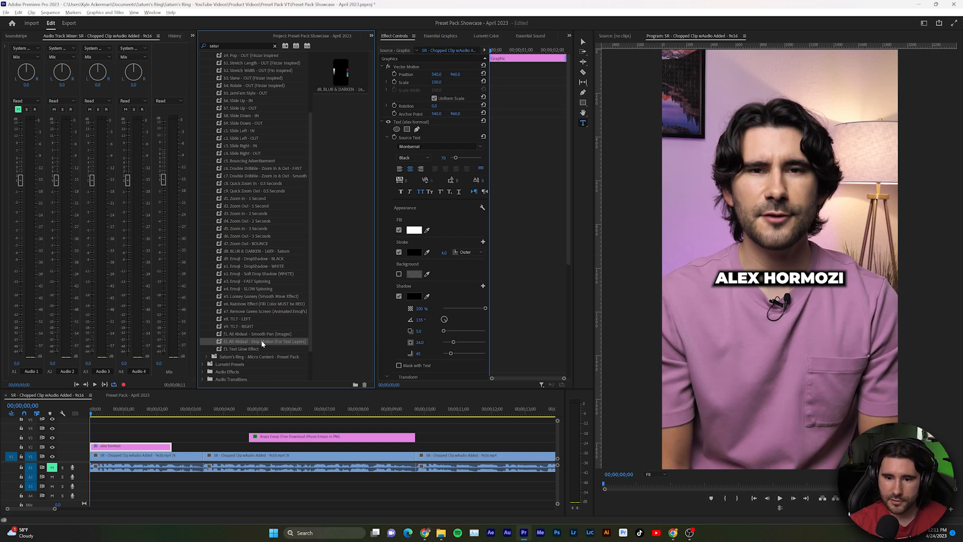
Apply the 'f2. Ali Abdaal - Stop Motion' preset to the ALEX HORMOZI caption and lengthen the clip
double_click(262, 341)
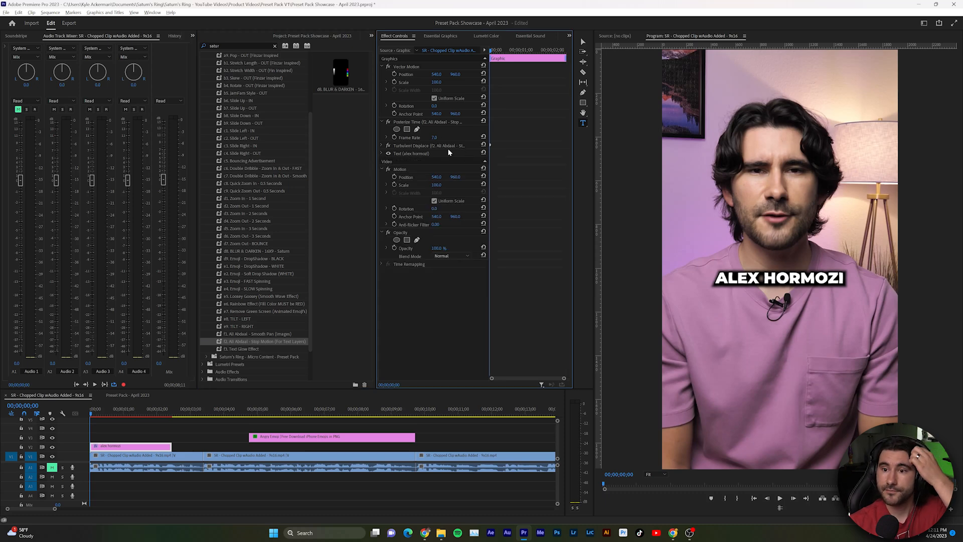
mouse_move(381, 147)
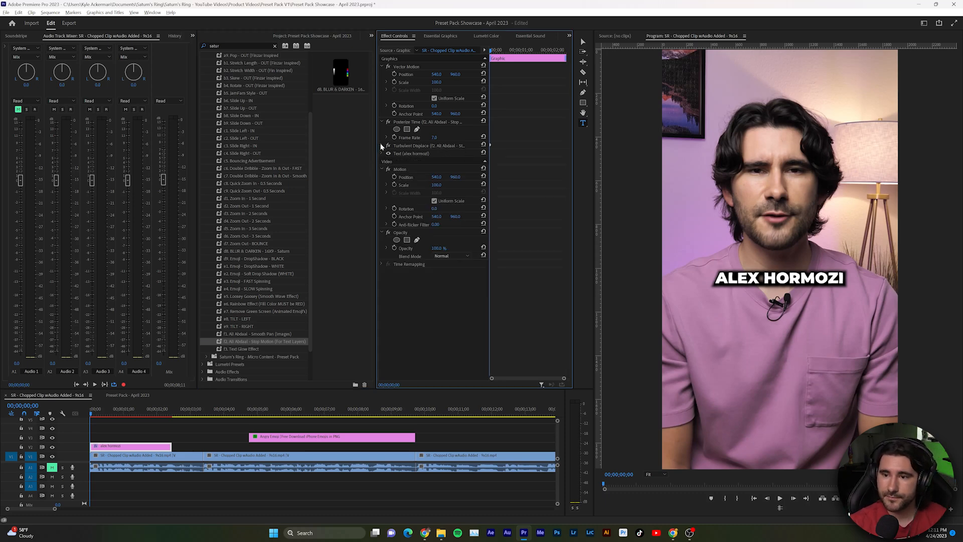
left_click(387, 145)
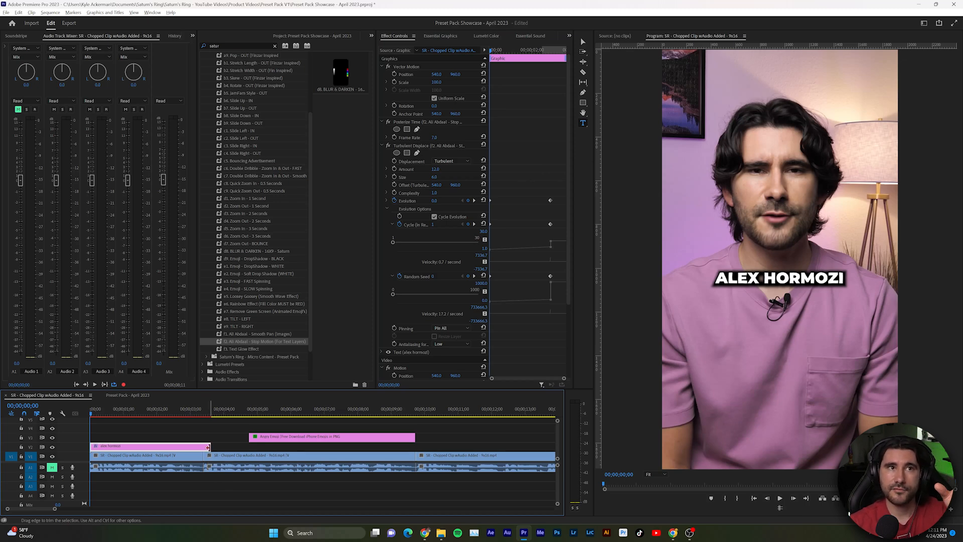
left_click_drag(207, 446, 213, 445)
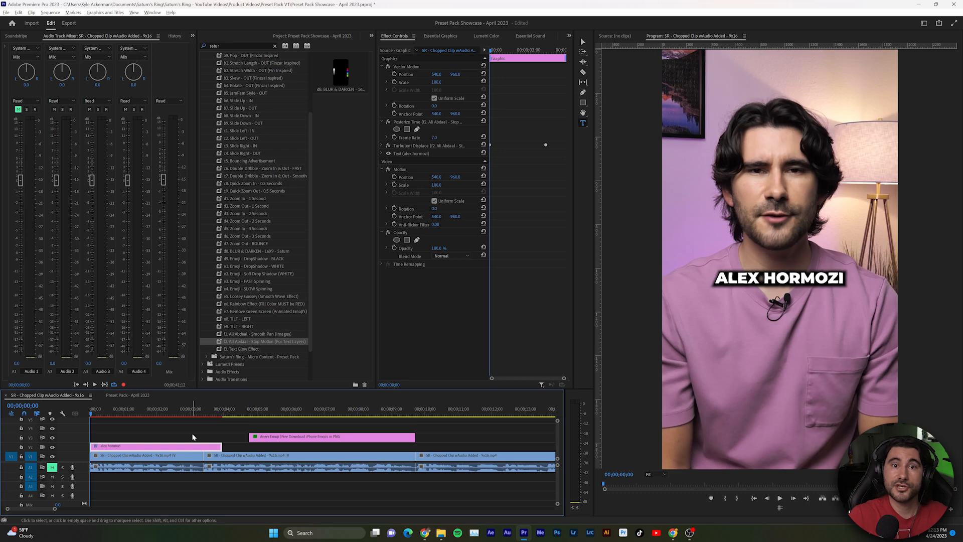
left_click(141, 434)
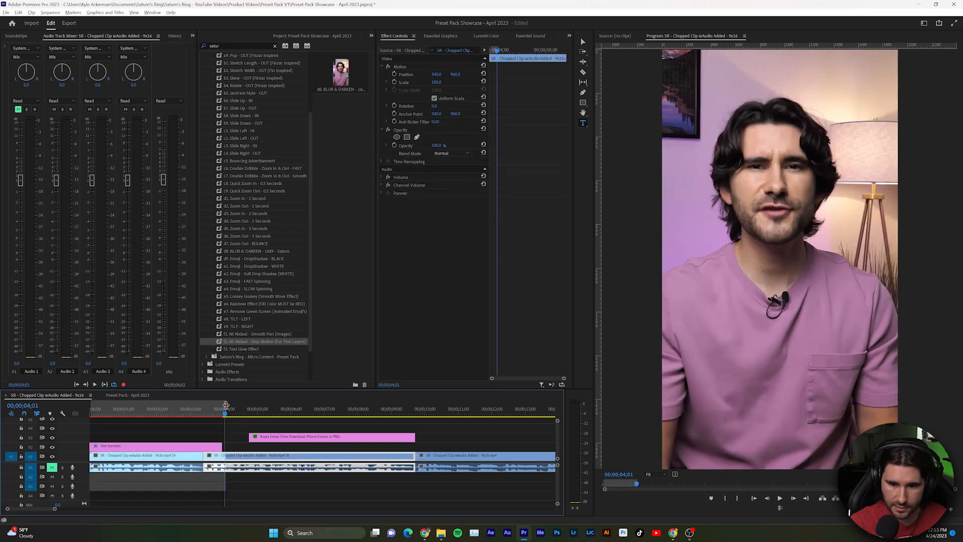
left_click(90, 409)
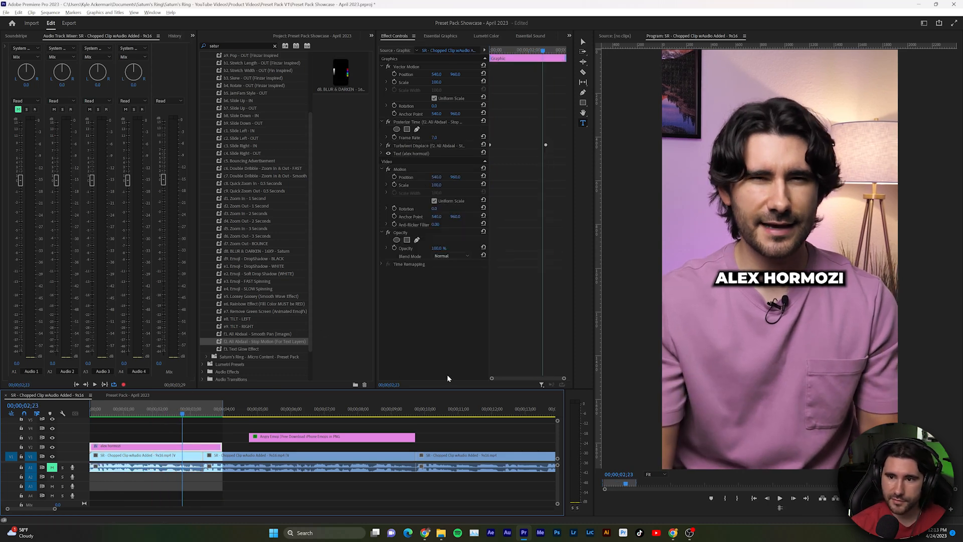
left_click(386, 145)
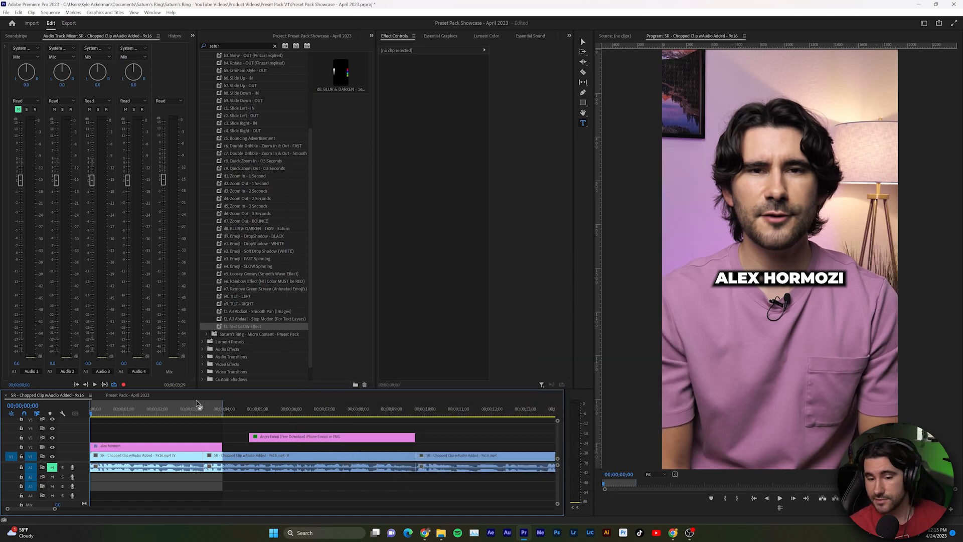
Select the ALEX HORMOZI caption clip and browse the Effects panel toward the Text Glow preset
left_click(154, 446)
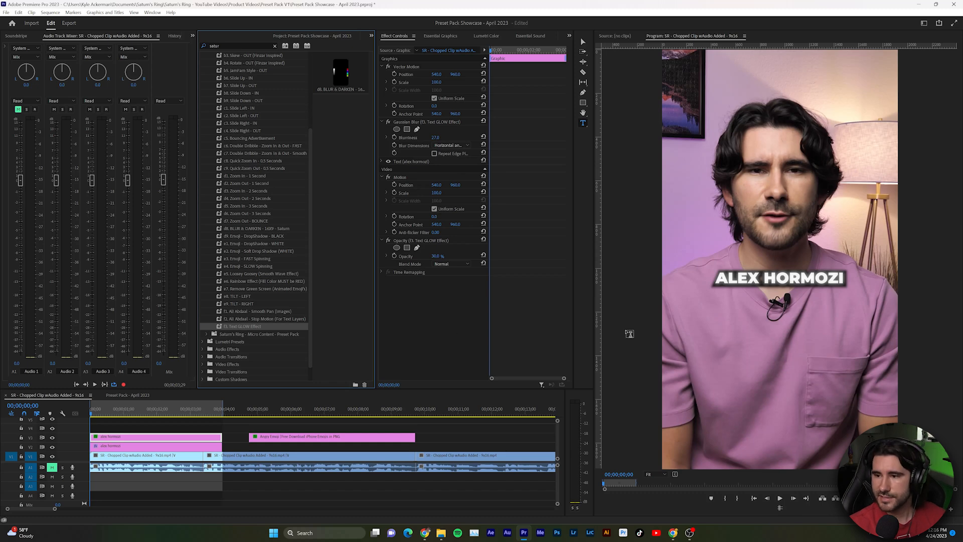
mouse_move(383, 321)
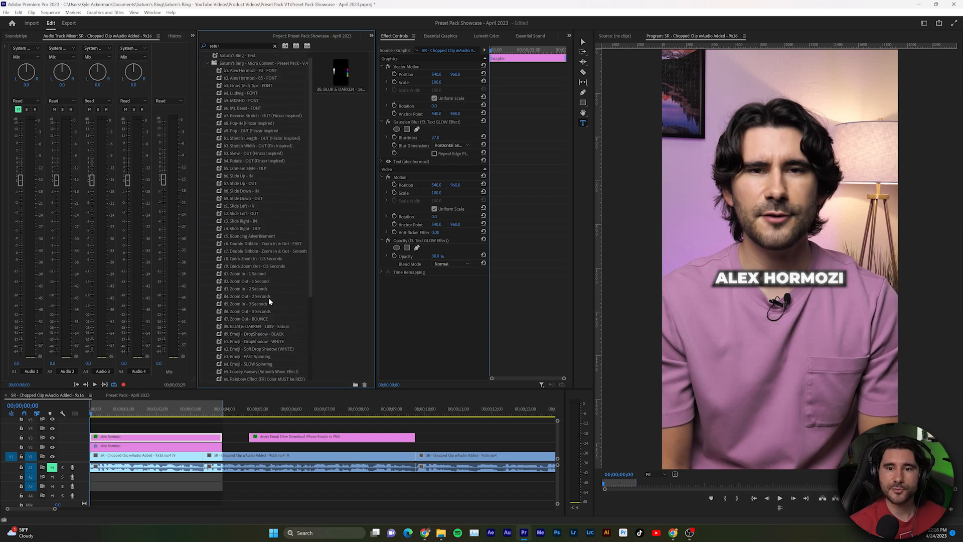
scroll("down", 3)
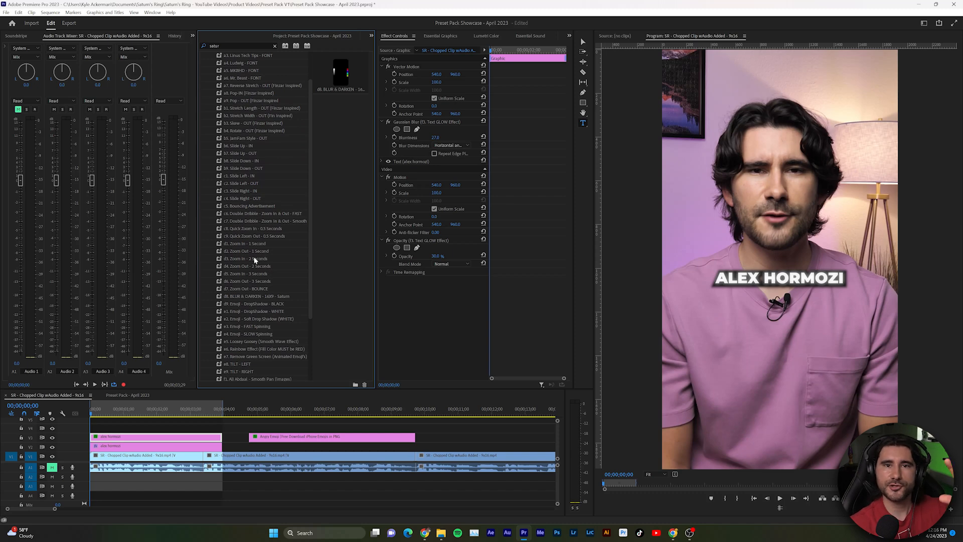